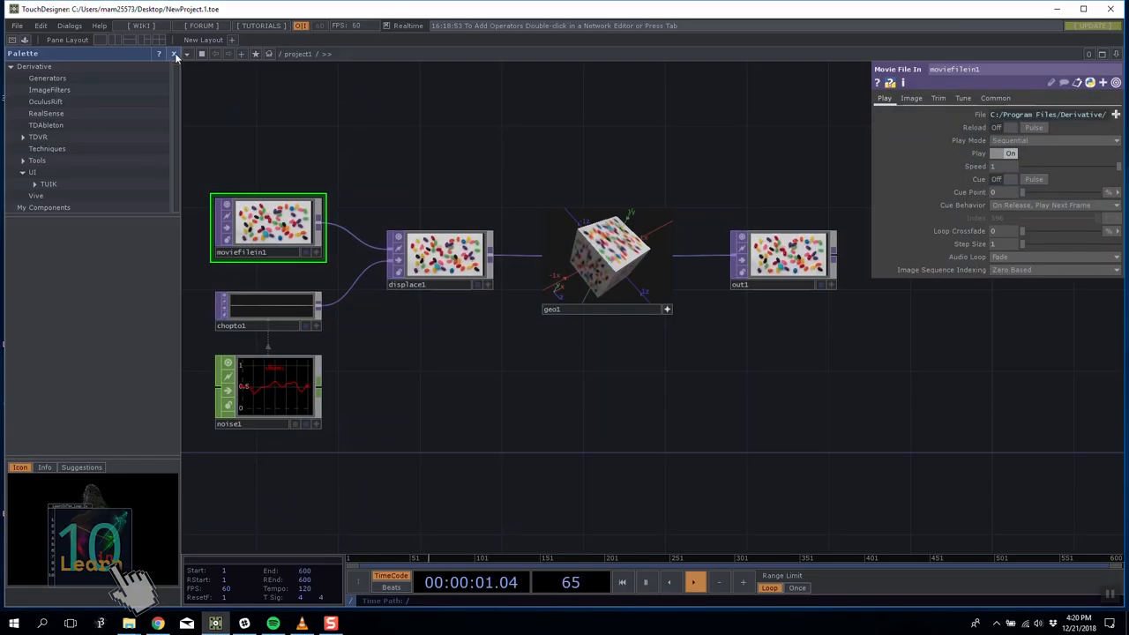
Delete the starter operators and create containers named control and perform, then enter control.
{"action": "key", "text": "Delete"}
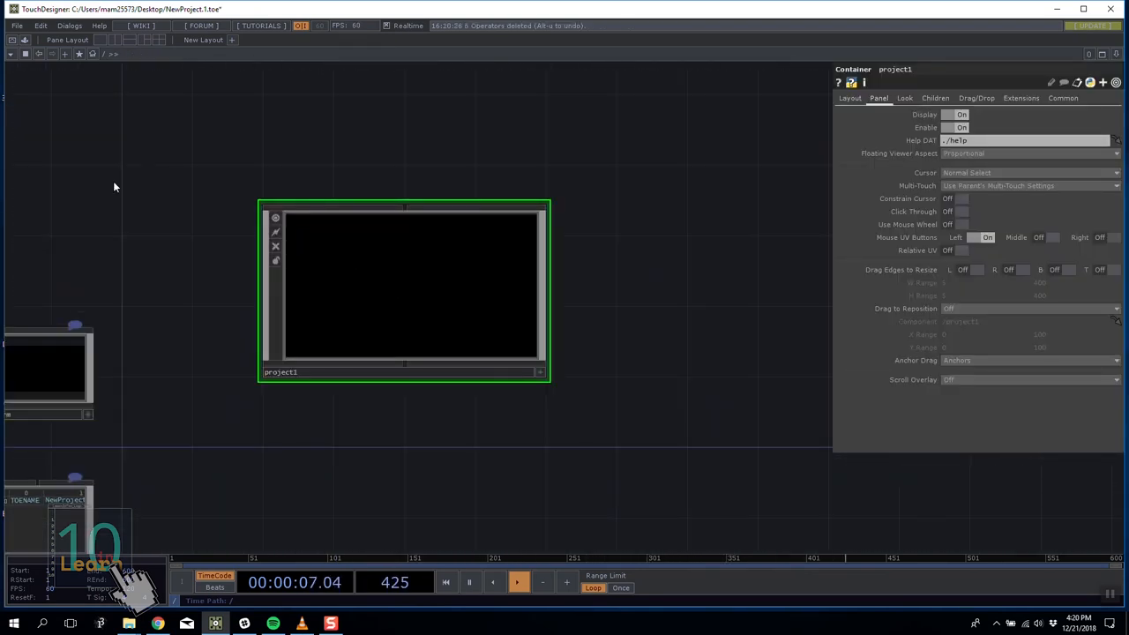
{"action": "left_click", "coordinate": [851, 99]}
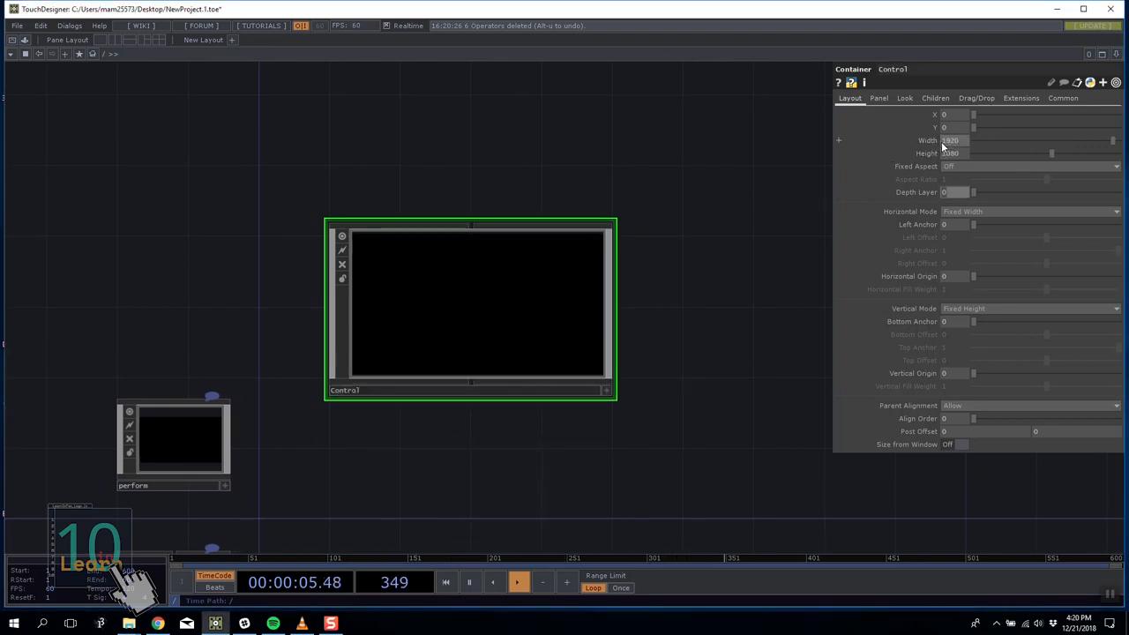
{"action": "left_click", "coordinate": [173, 441]}
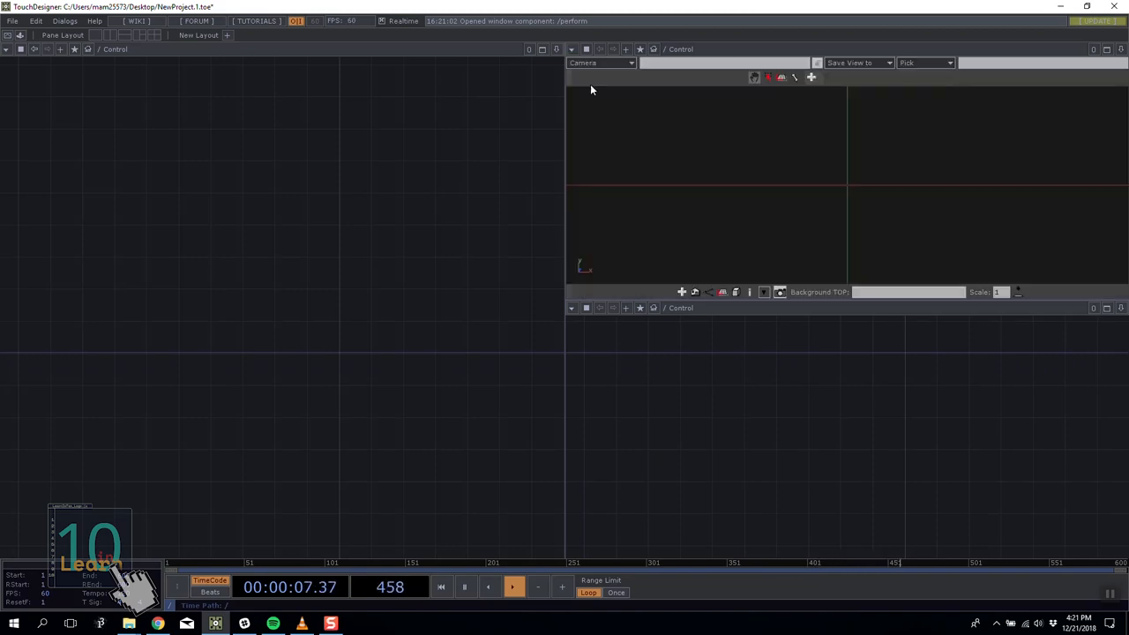
Set the lower-right pane to Textport and DATs and resize the workspace panes.
{"action": "left_click", "coordinate": [572, 307]}
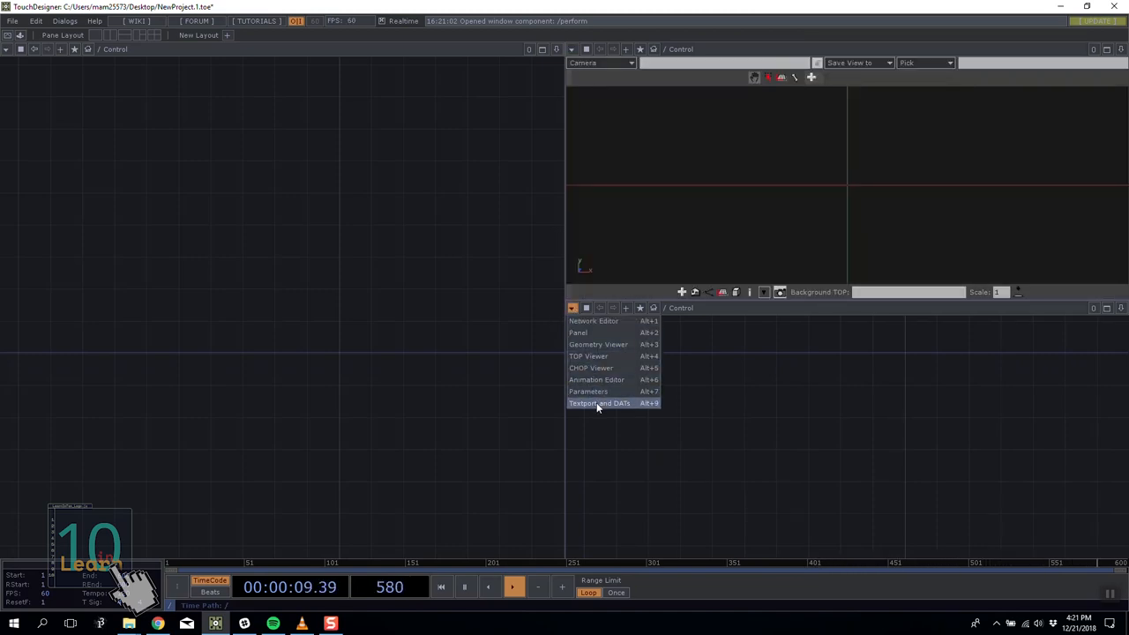
{"action": "left_click", "coordinate": [600, 402]}
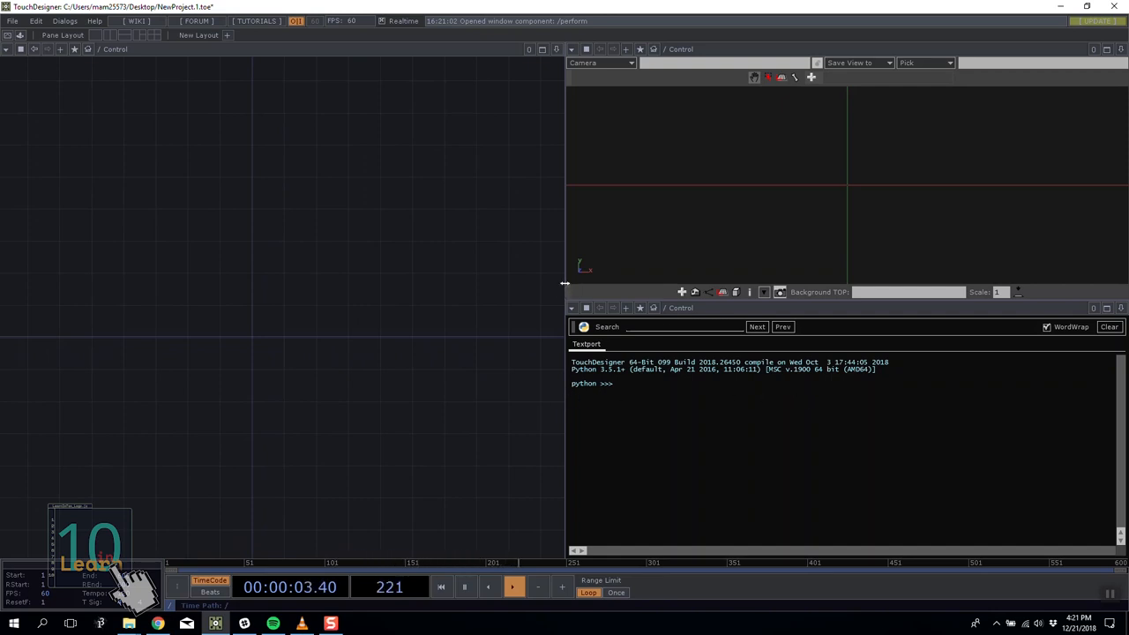
{"action": "left_click_drag", "start_coordinate": [564, 283], "coordinate": [668, 261]}
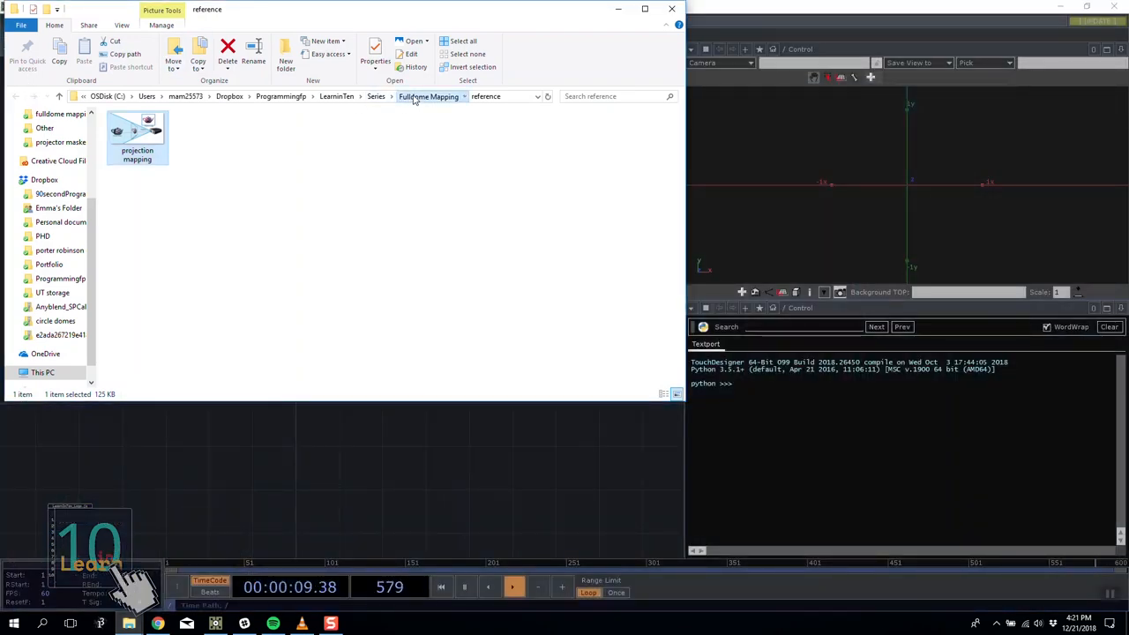
Bring the New 180 degree fulldome alignment grid image from Fulldome Mapping into the control network.
{"action": "left_click", "coordinate": [430, 96]}
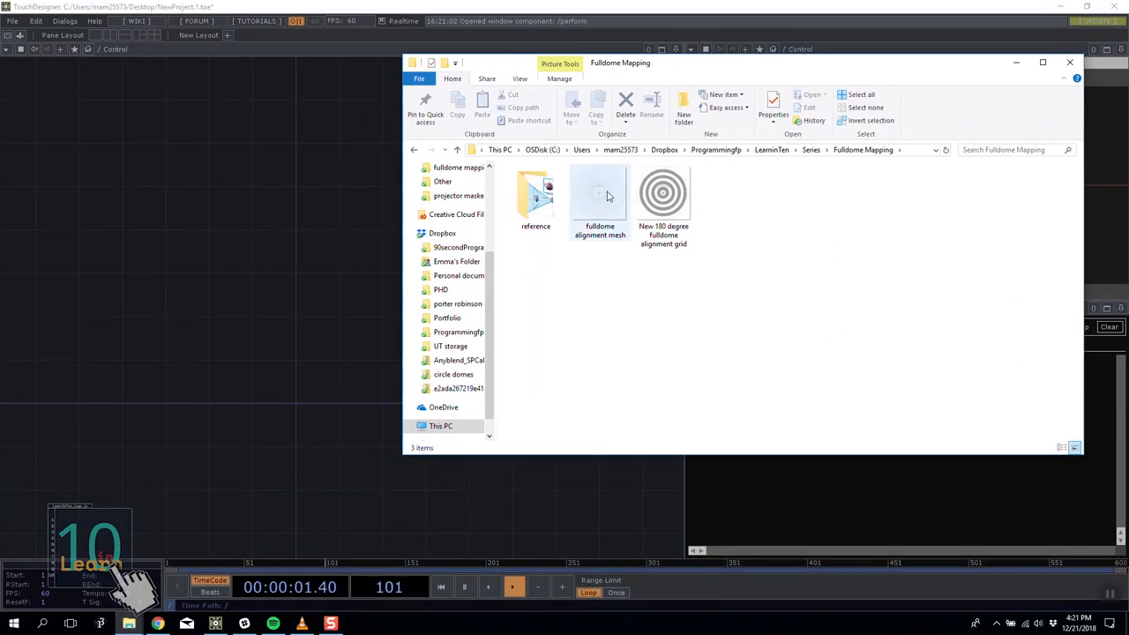
{"action": "left_click", "coordinate": [599, 194]}
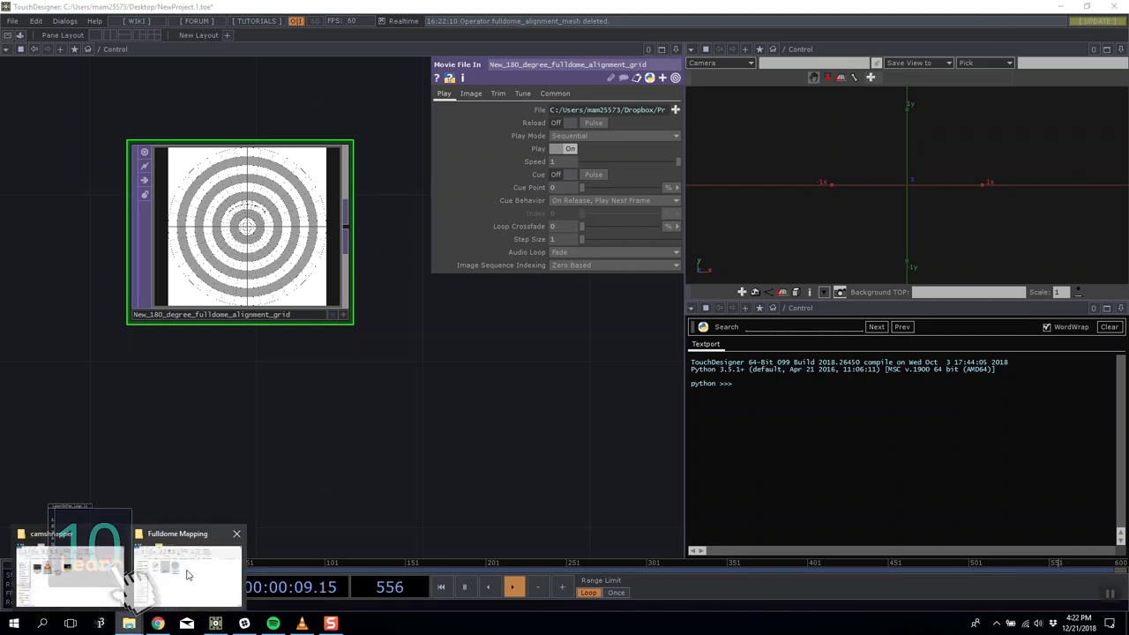
{"action": "left_click", "coordinate": [187, 574]}
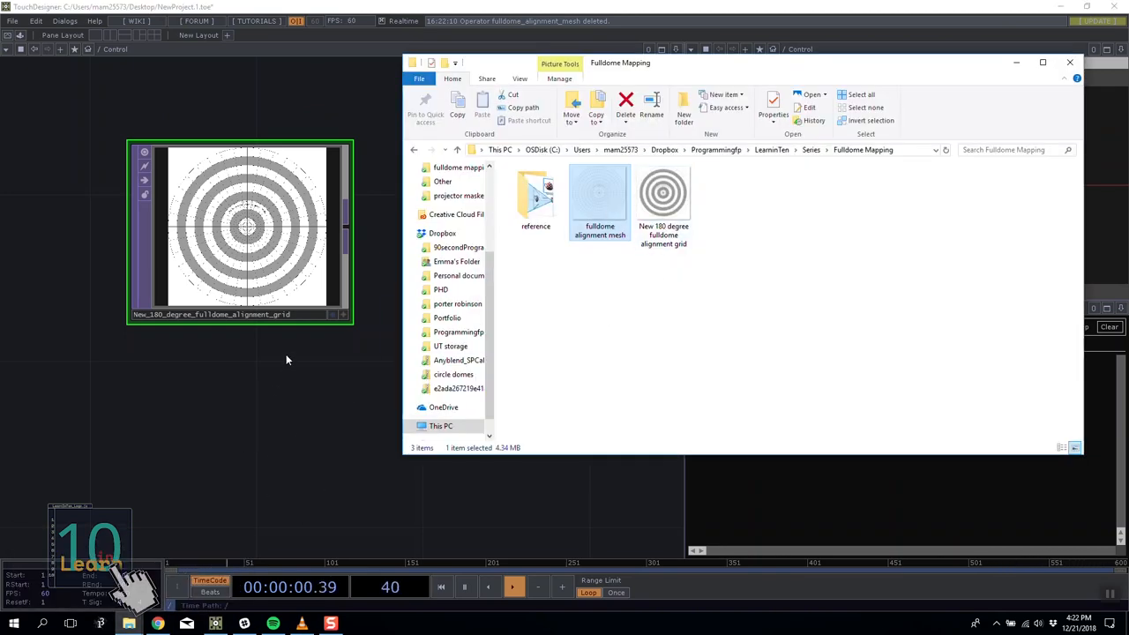
{"action": "double_click", "coordinate": [600, 192]}
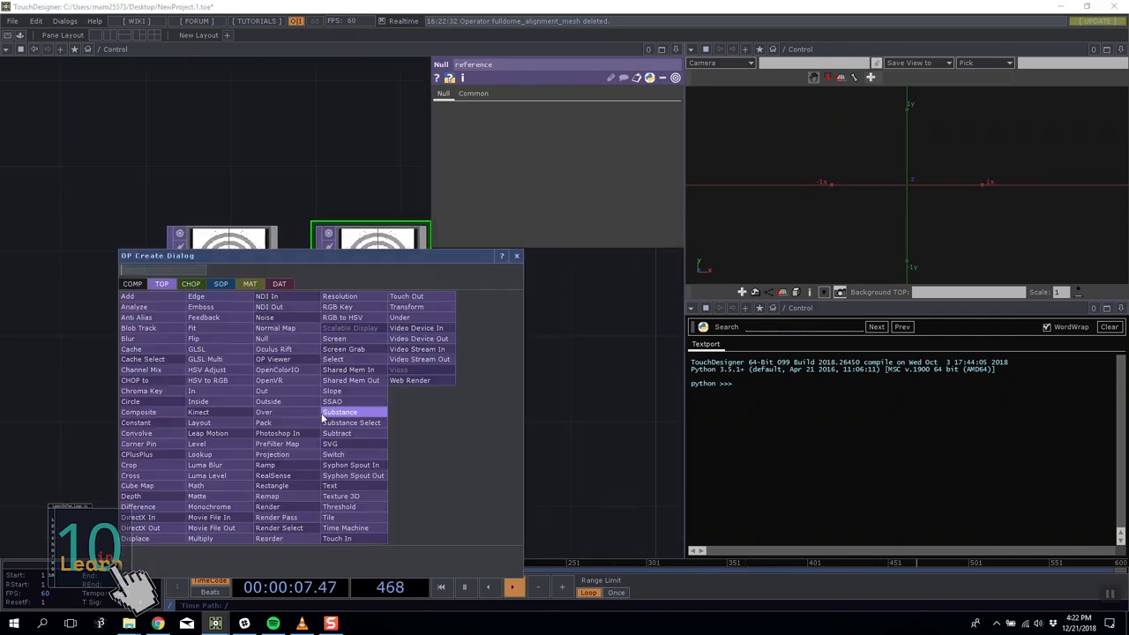
Create a Constant MAT whose Color Map is the reference null.
{"action": "left_click", "coordinate": [250, 282]}
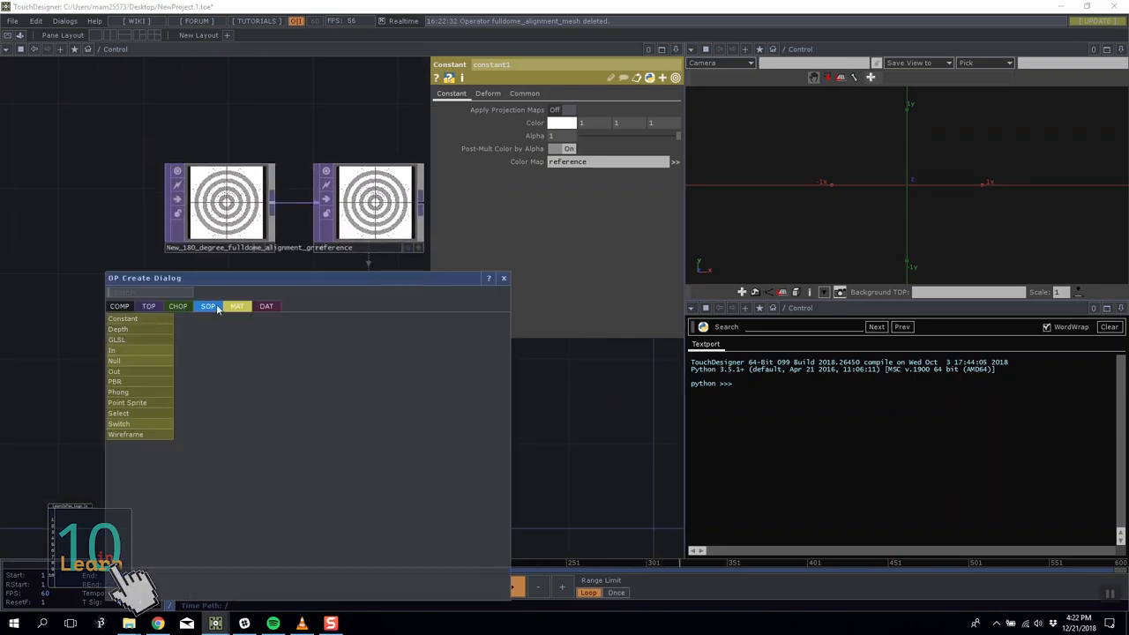
Add a Sphere SOP feeding a new Material SOP and bring up the wire's options.
{"action": "left_click", "coordinate": [208, 307]}
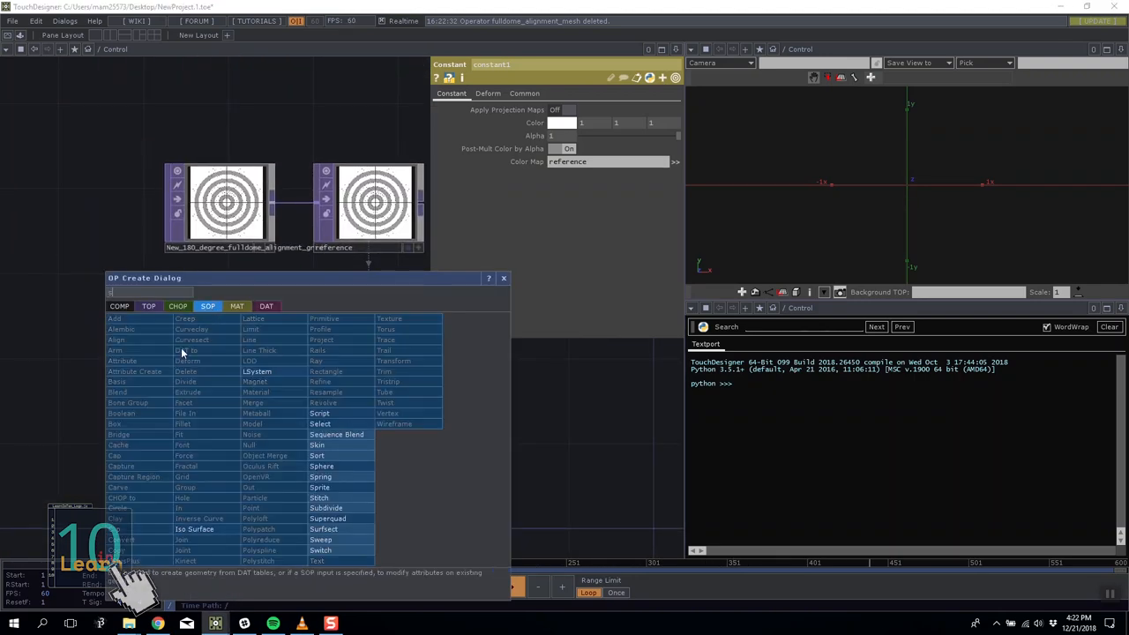
{"action": "left_click", "coordinate": [321, 466]}
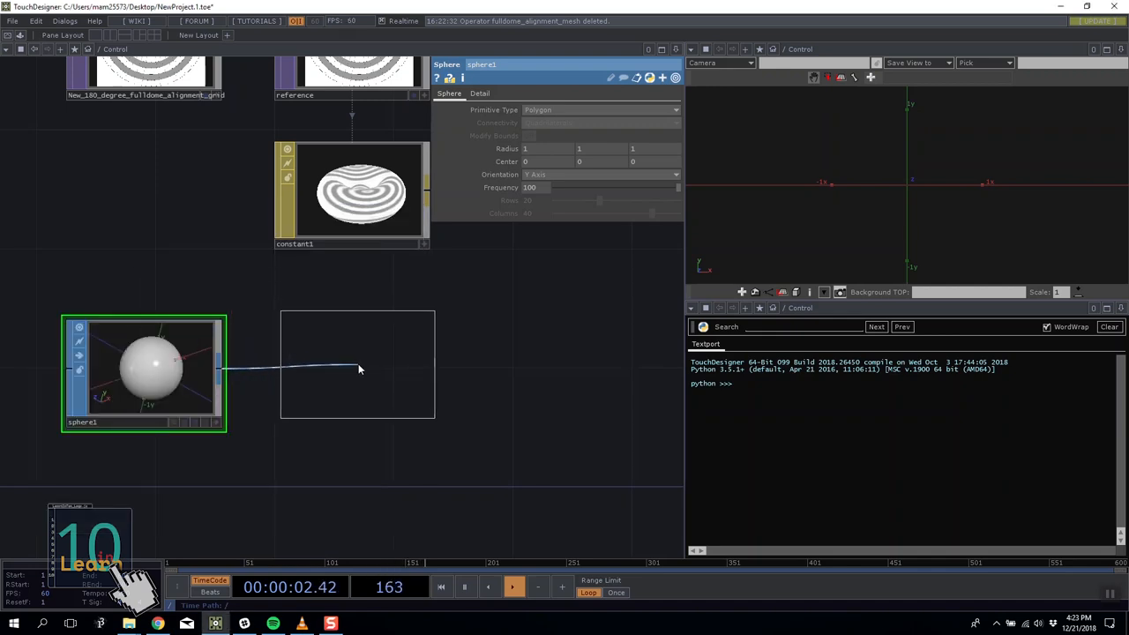
{"action": "right_click", "coordinate": [357, 363]}
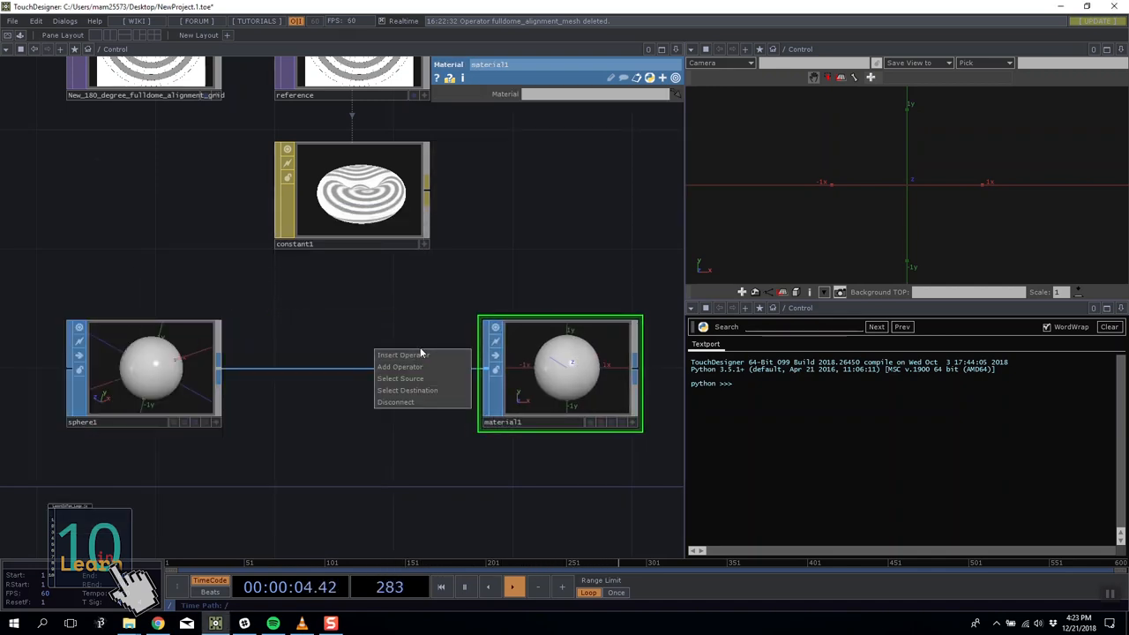
Insert a Texture SOP on the wire and set it to Equidistant Azimuth (Fish Eye 180).
{"action": "left_click", "coordinate": [399, 366]}
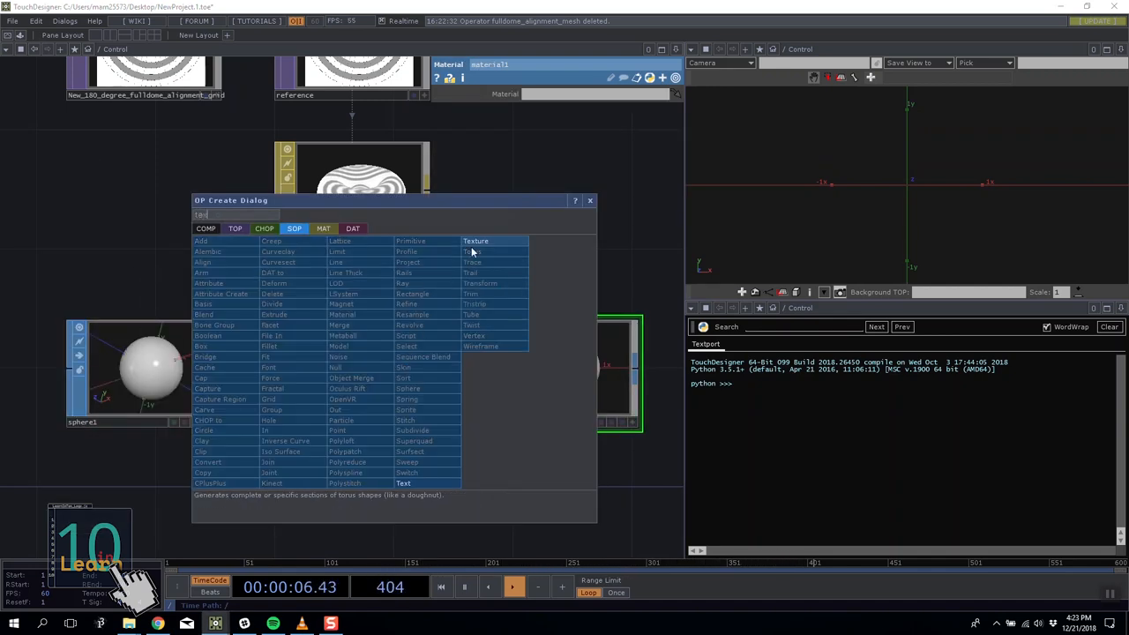
{"action": "left_click", "coordinate": [477, 240]}
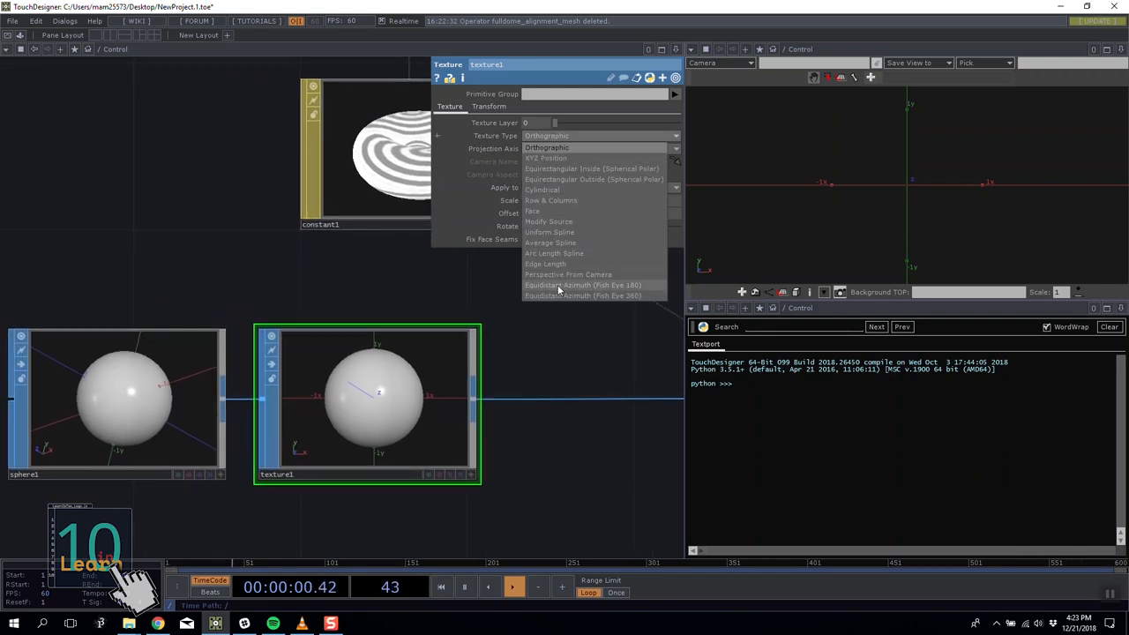
{"action": "left_click", "coordinate": [582, 286]}
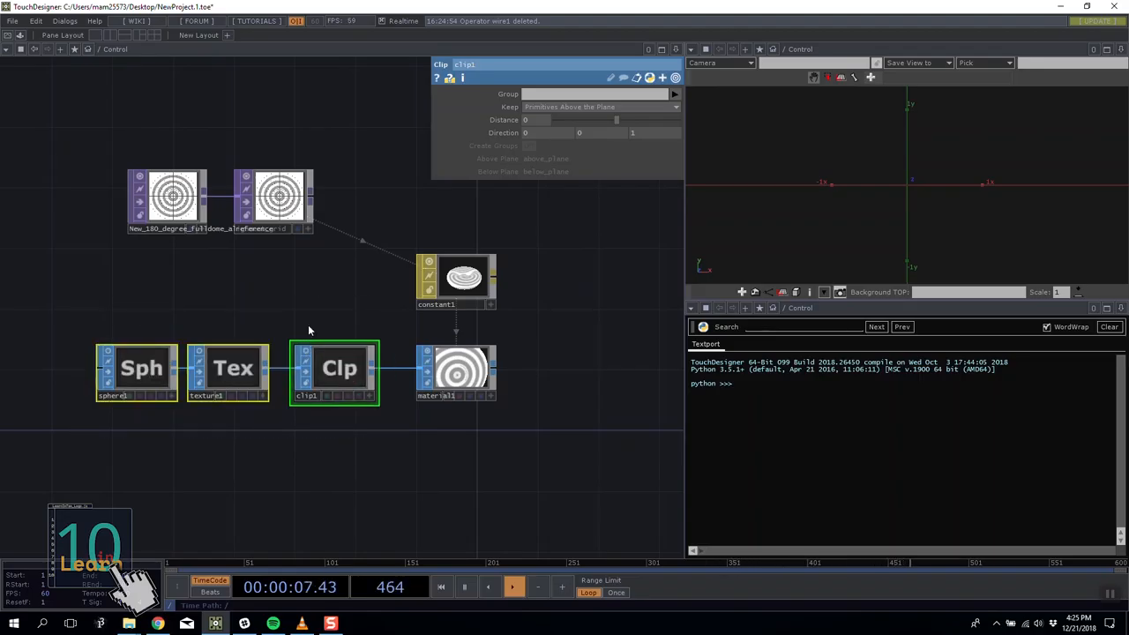
Insert a Clip SOP after texture1 keeping primitives above the plane.
{"action": "left_click", "coordinate": [233, 369]}
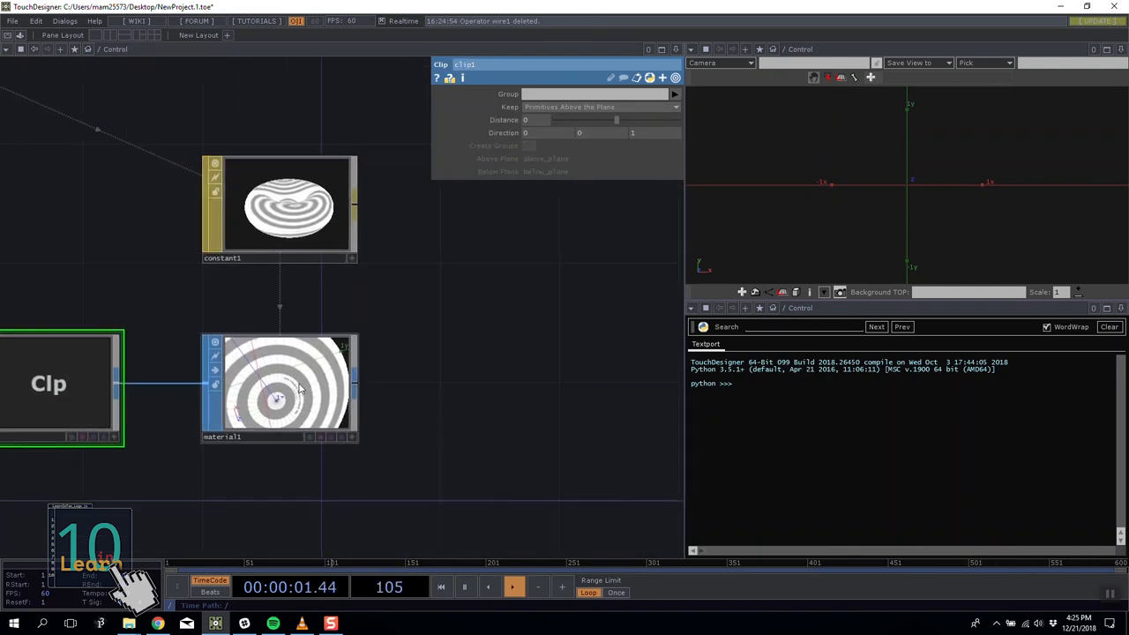
{"action": "left_click", "coordinate": [279, 388]}
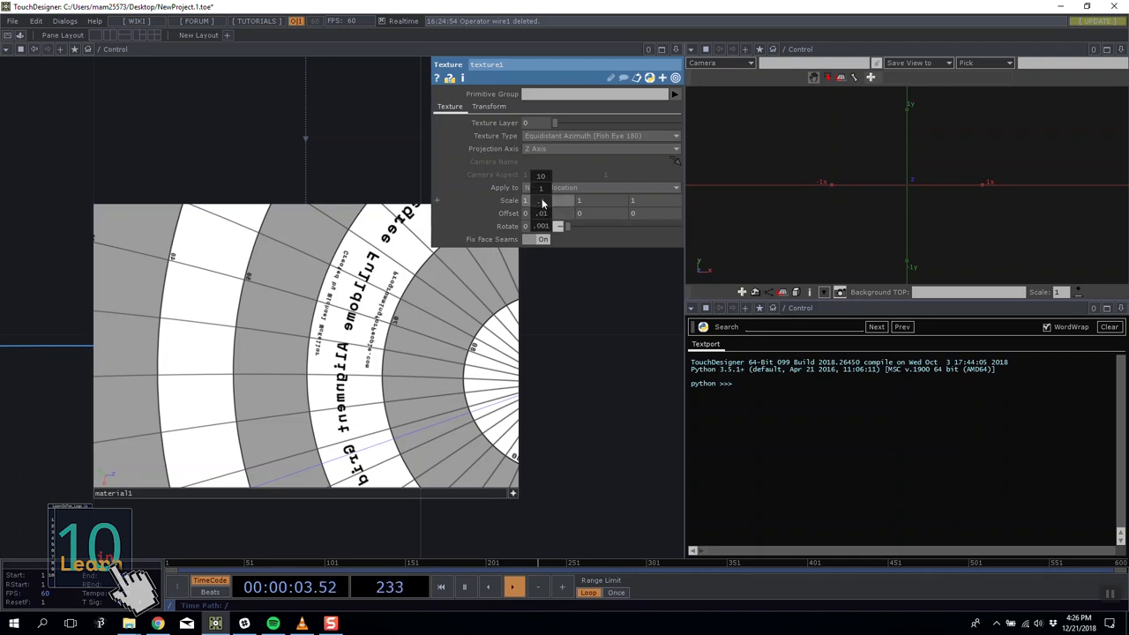
Set texture1 Scale X to -1 and check the mirrored grid in the material1 viewer.
{"action": "left_click", "coordinate": [528, 201]}
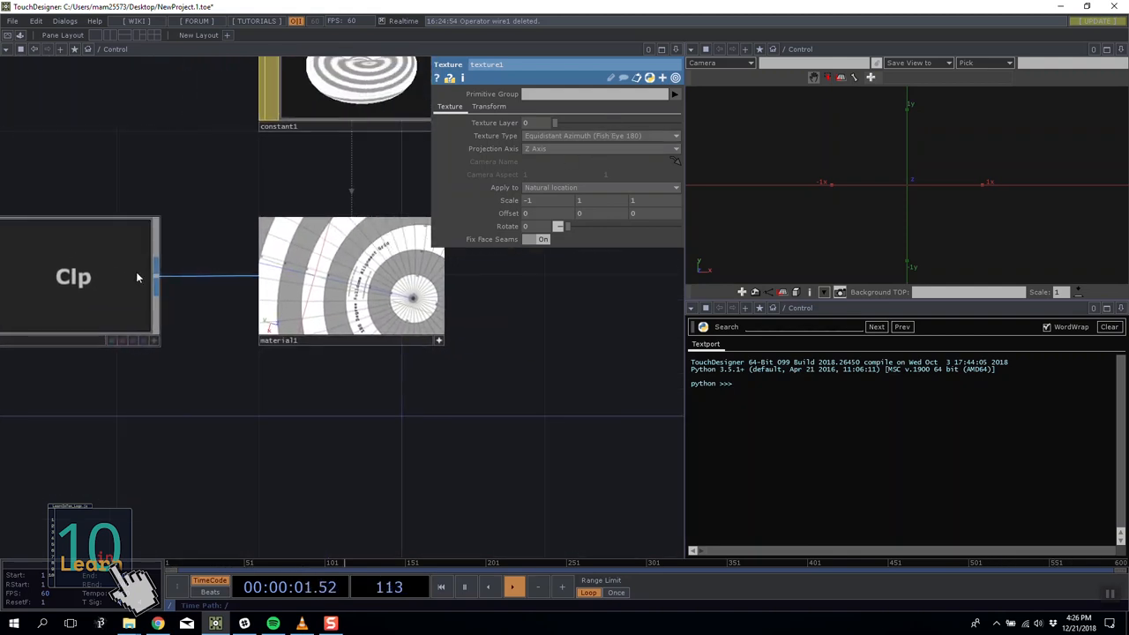
{"action": "left_click", "coordinate": [74, 277]}
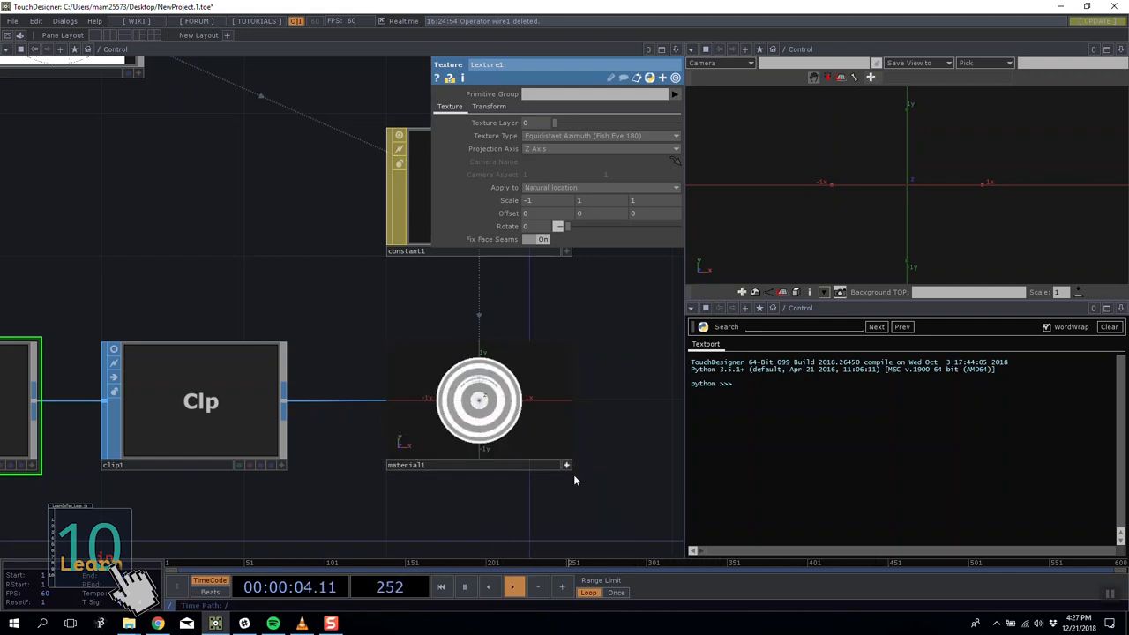
{"action": "left_click", "coordinate": [480, 402]}
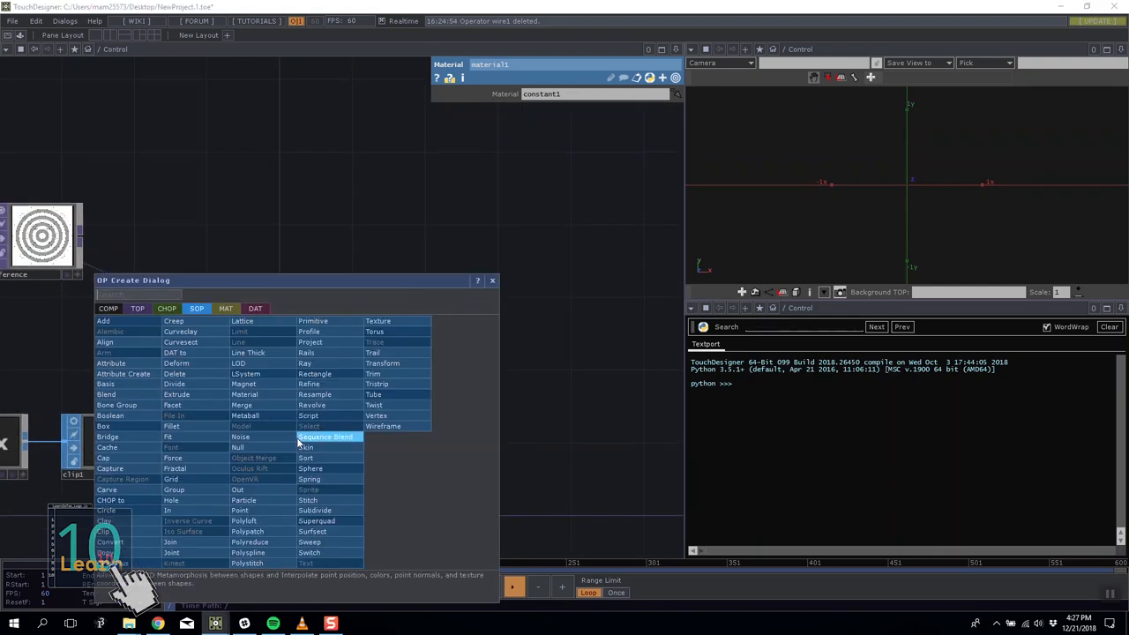
Add a Camera COMP from the OP Create dialog's COMP list.
{"action": "left_click", "coordinate": [108, 307]}
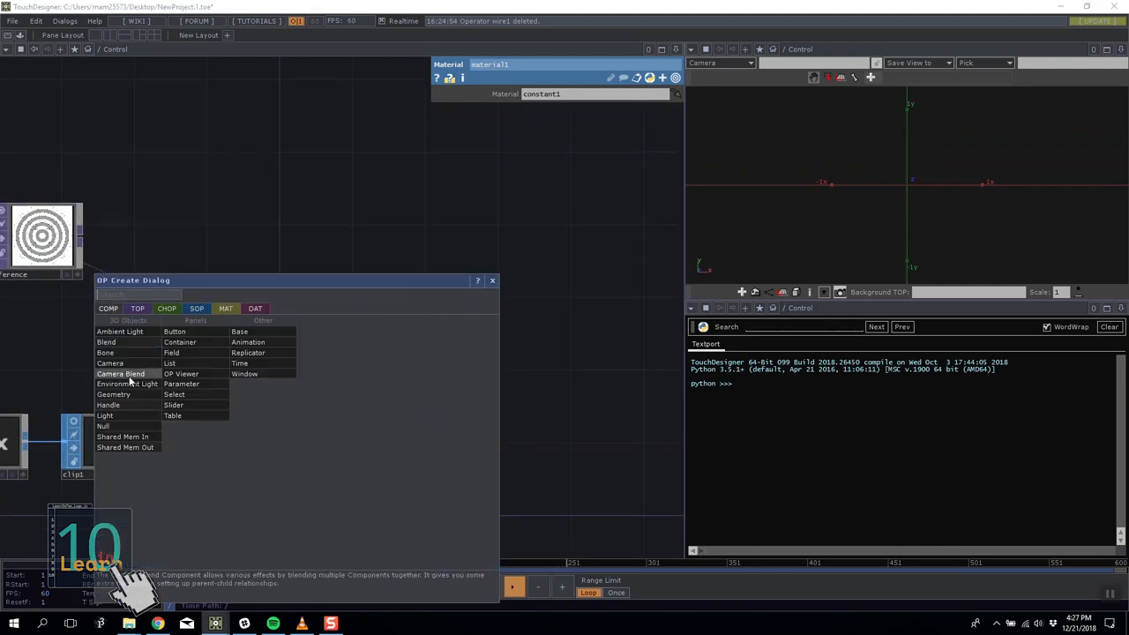
{"action": "left_click", "coordinate": [113, 395]}
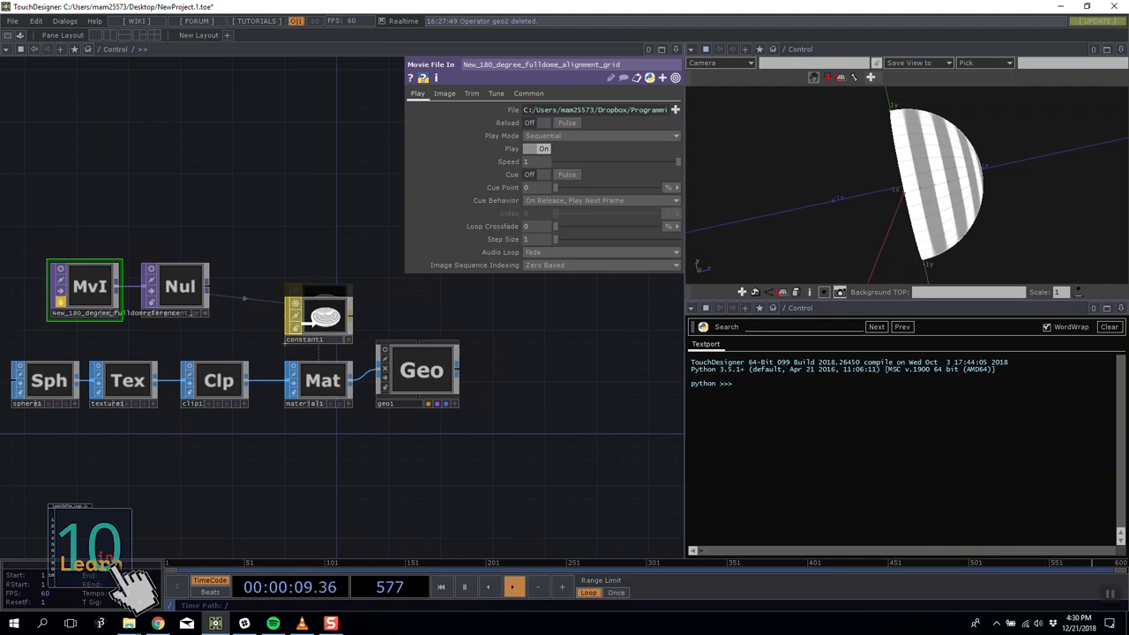
Place camera cam1 and add a Render TOP to view the dome scene.
{"action": "left_click", "coordinate": [317, 314]}
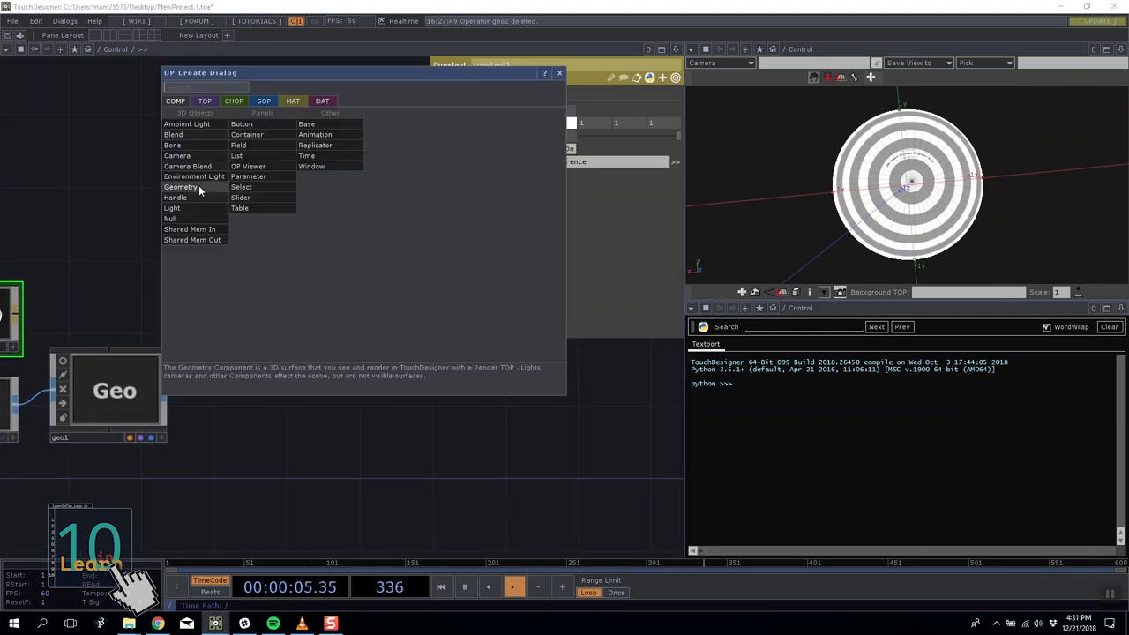
{"action": "left_click", "coordinate": [176, 155]}
{"action": "type", "text": "re"}
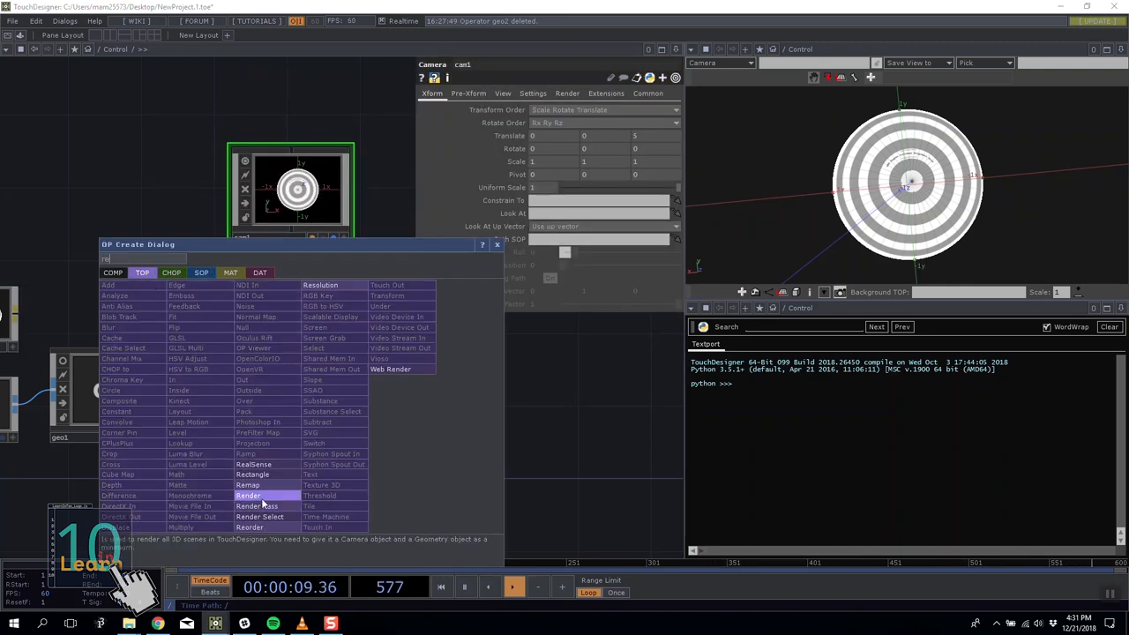
{"action": "left_click", "coordinate": [249, 494]}
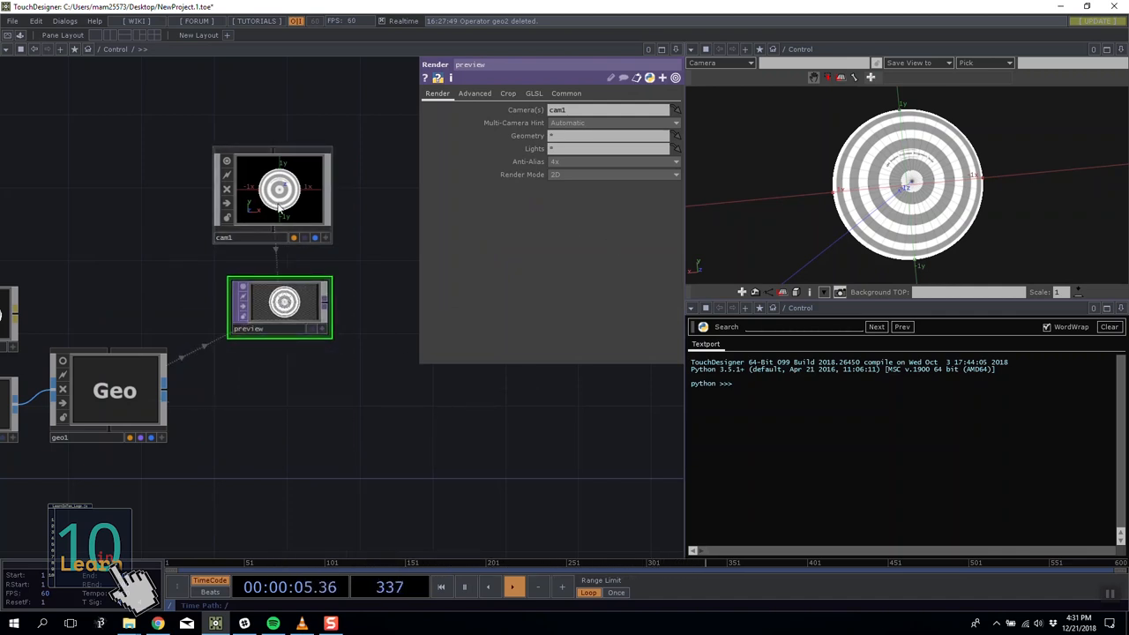
Select cam1 and show its Xform page so the fulldome grid renders head-on.
{"action": "left_click", "coordinate": [564, 93]}
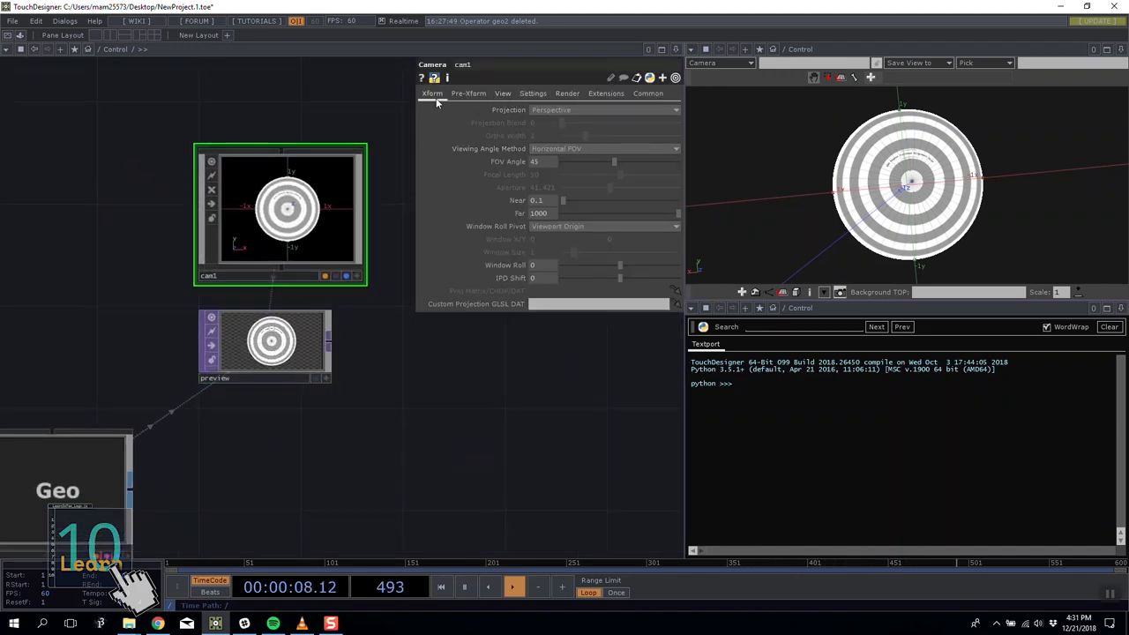
{"action": "left_click", "coordinate": [431, 93]}
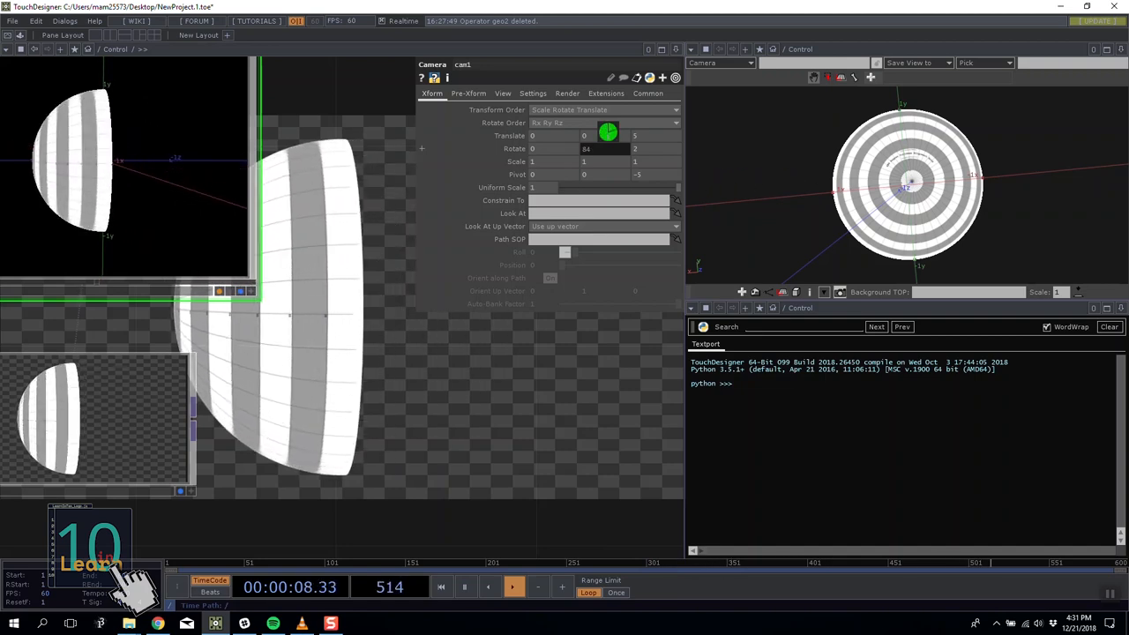
{"action": "left_click_drag", "start_coordinate": [609, 130], "coordinate": [586, 148]}
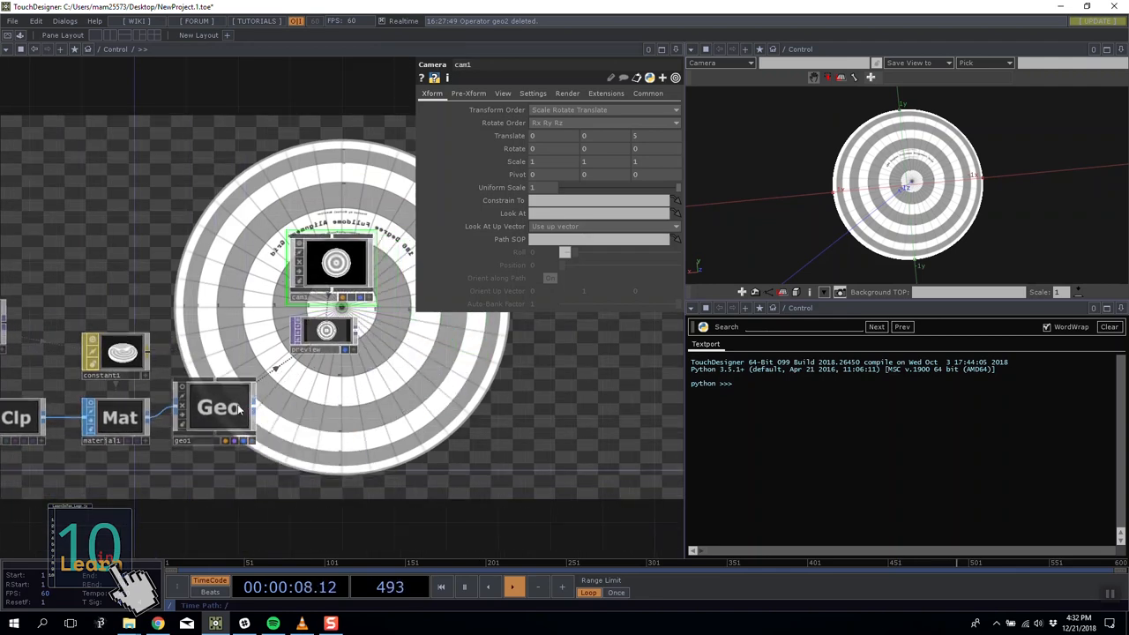
Set geo1's Rotate Y to 180 on its Xform page, then inspect sphere1's parameters.
{"action": "left_click", "coordinate": [221, 406]}
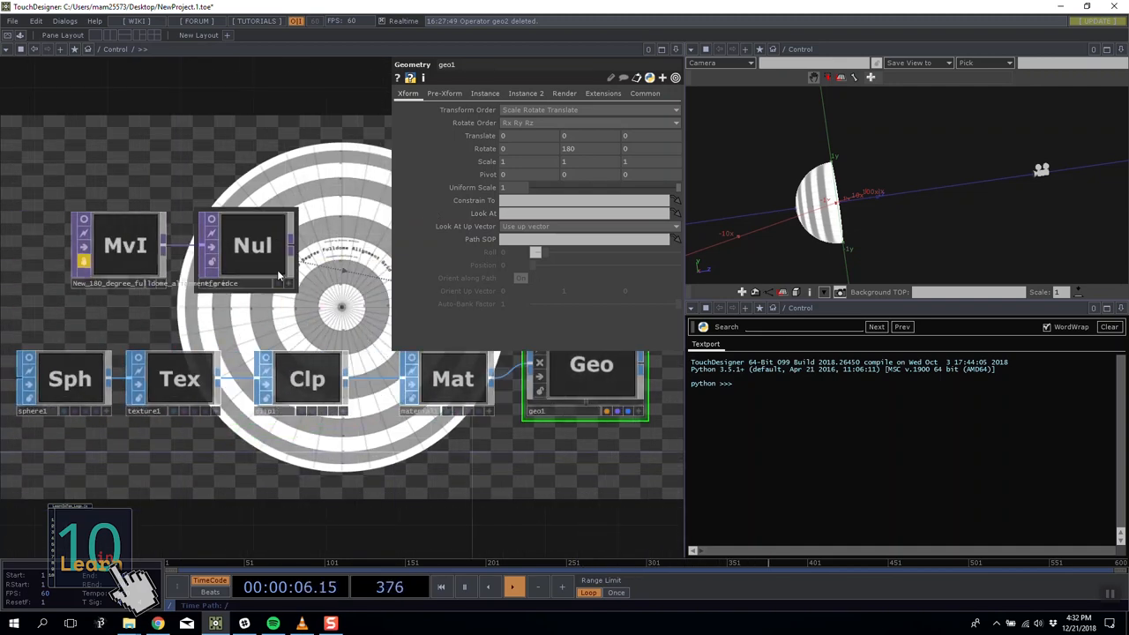
{"action": "left_click", "coordinate": [71, 378]}
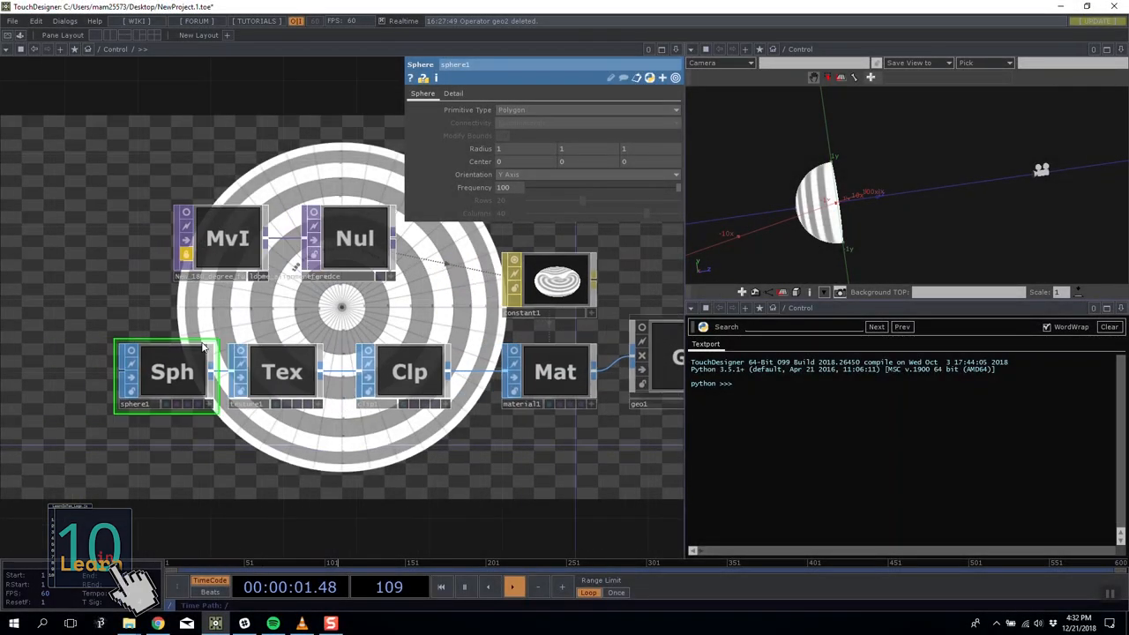
{"action": "left_click", "coordinate": [157, 625]}
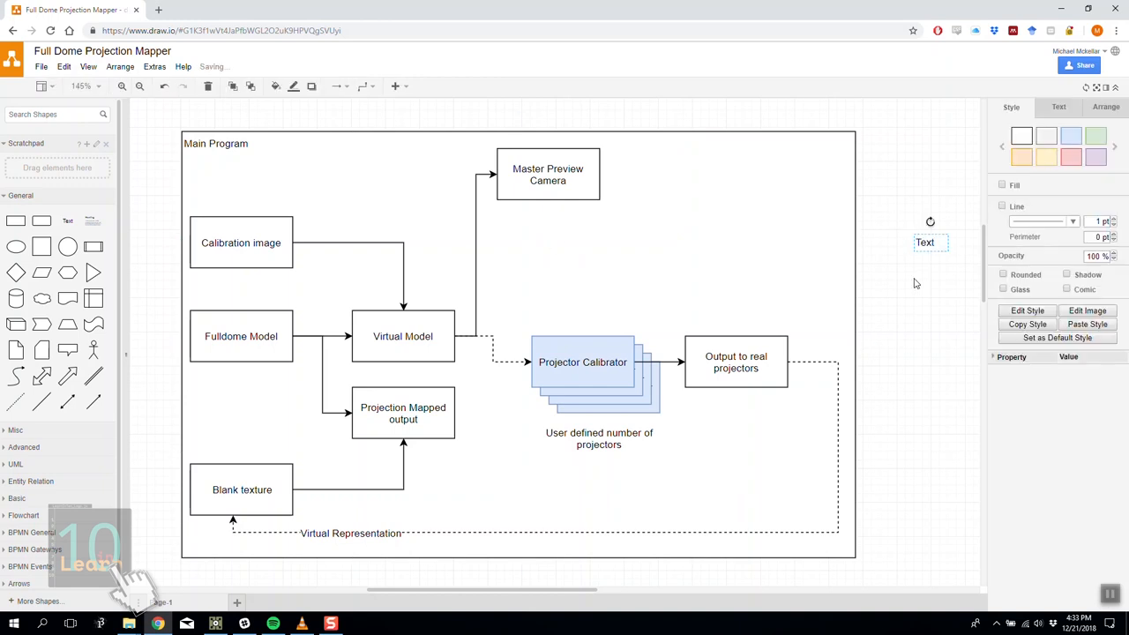
Label the new box 'User control for Dome settings (Radius, position etc)'.
{"action": "left_click", "coordinate": [328, 222]}
{"action": "type", "text": "User control for"}
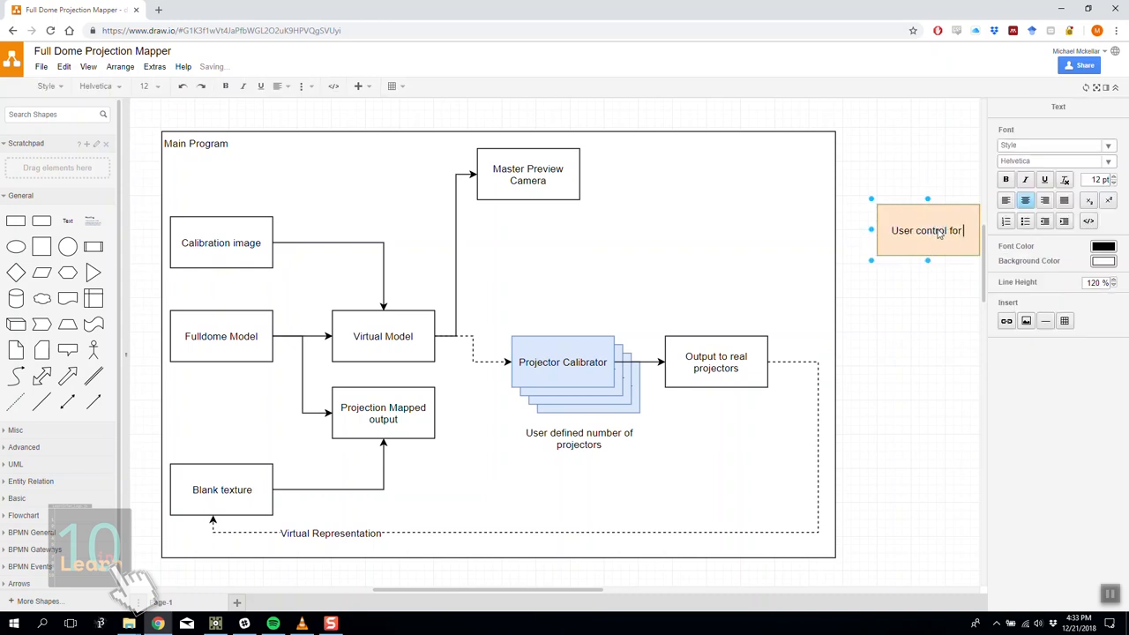
{"action": "type", "text": "Dome settings (Radius"}
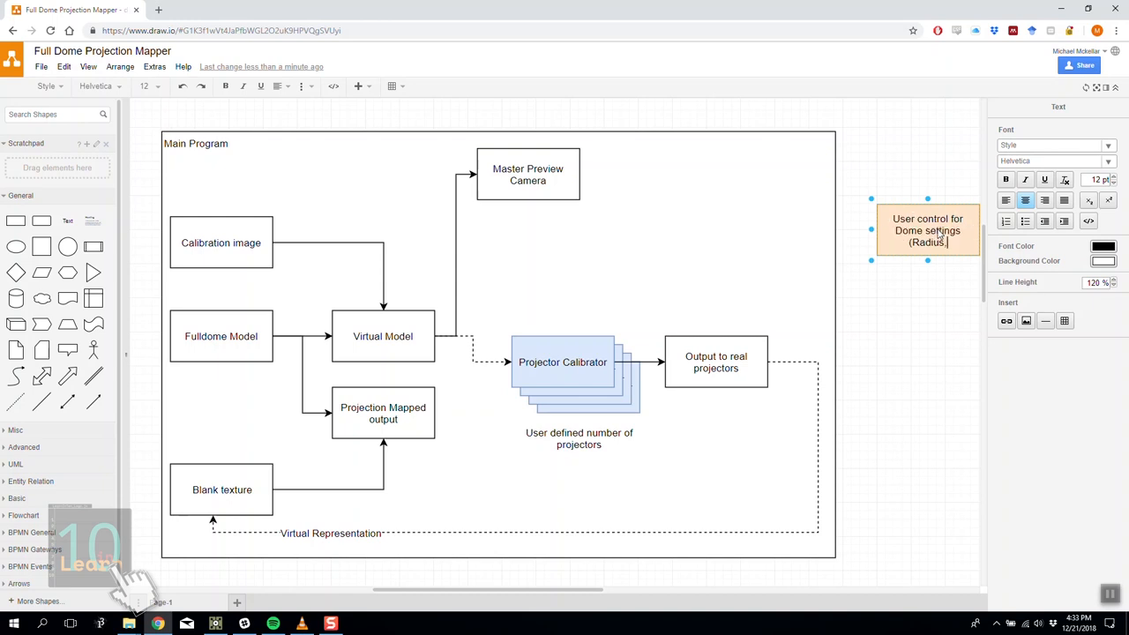
{"action": "type", "text": ", position etc)"}
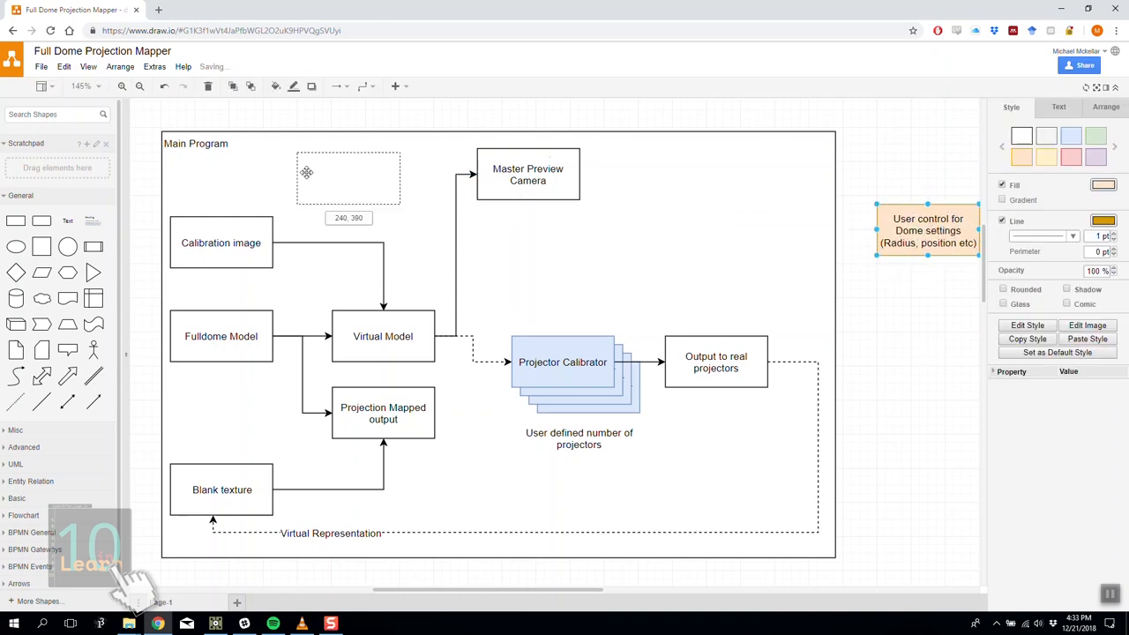
Place the box inside Main Program beside Master Preview Camera and connect it to Fulldome Model.
{"action": "left_click_drag", "start_coordinate": [928, 229], "coordinate": [332, 187]}
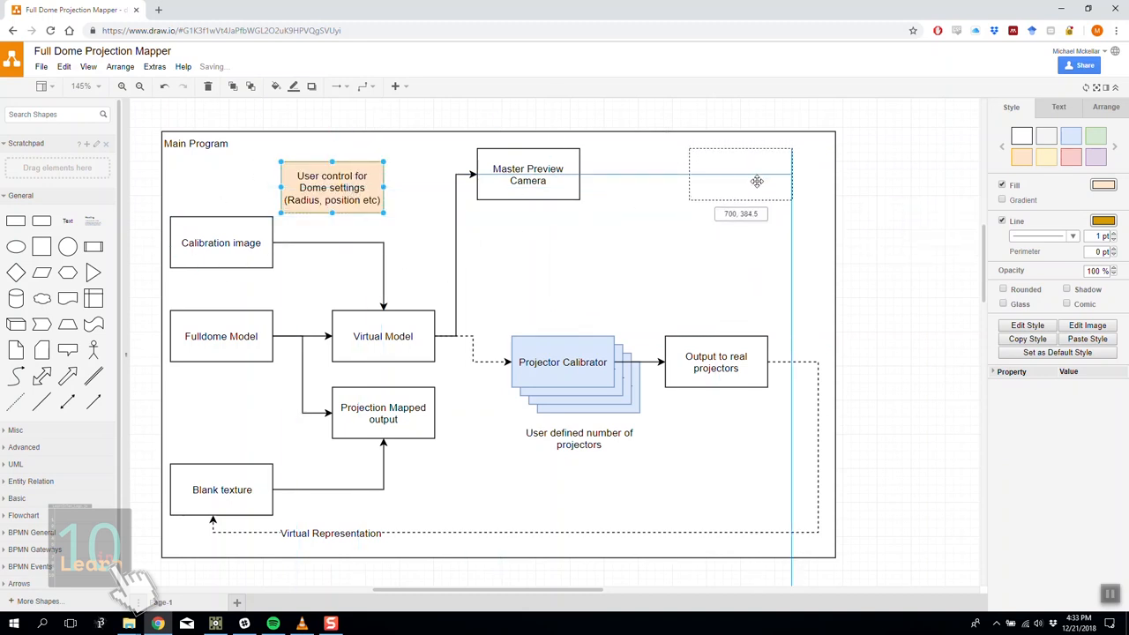
{"action": "left_click_drag", "start_coordinate": [332, 187], "coordinate": [741, 174]}
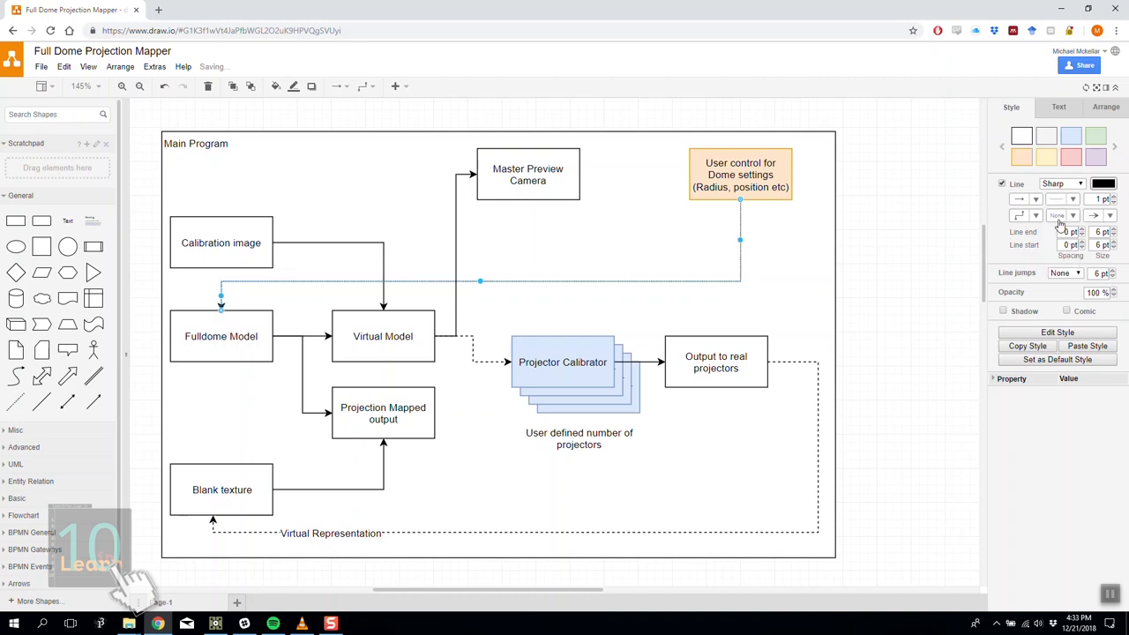
{"action": "left_click", "coordinate": [709, 291]}
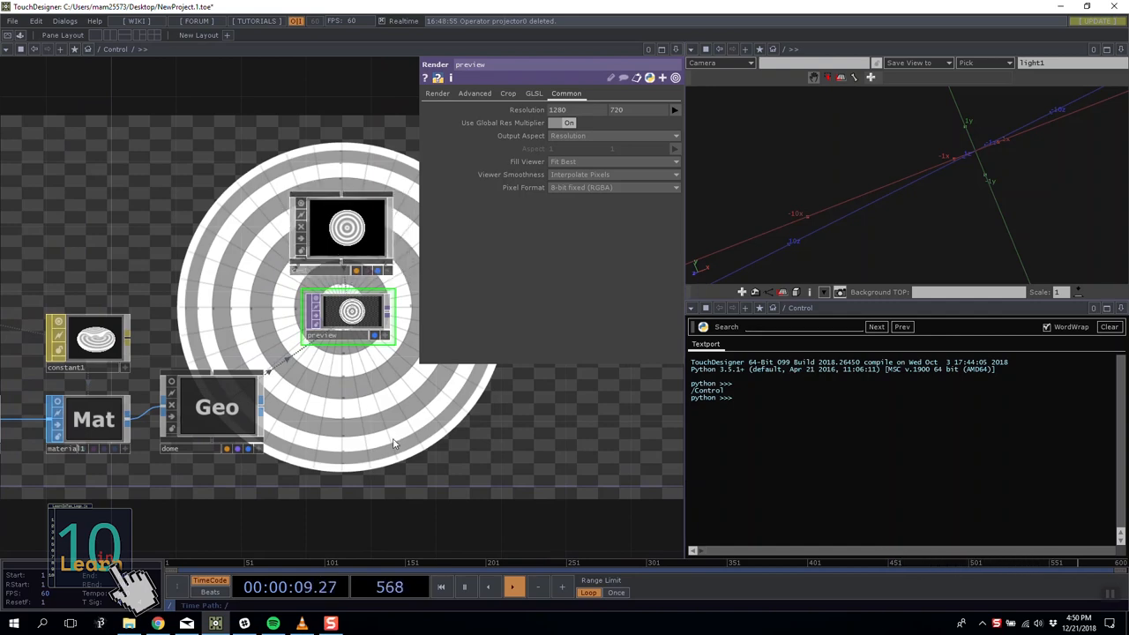
Start Save As and browse through LearnTen > Series > Fulldome Mapping > Project.
{"action": "left_click", "coordinate": [14, 22]}
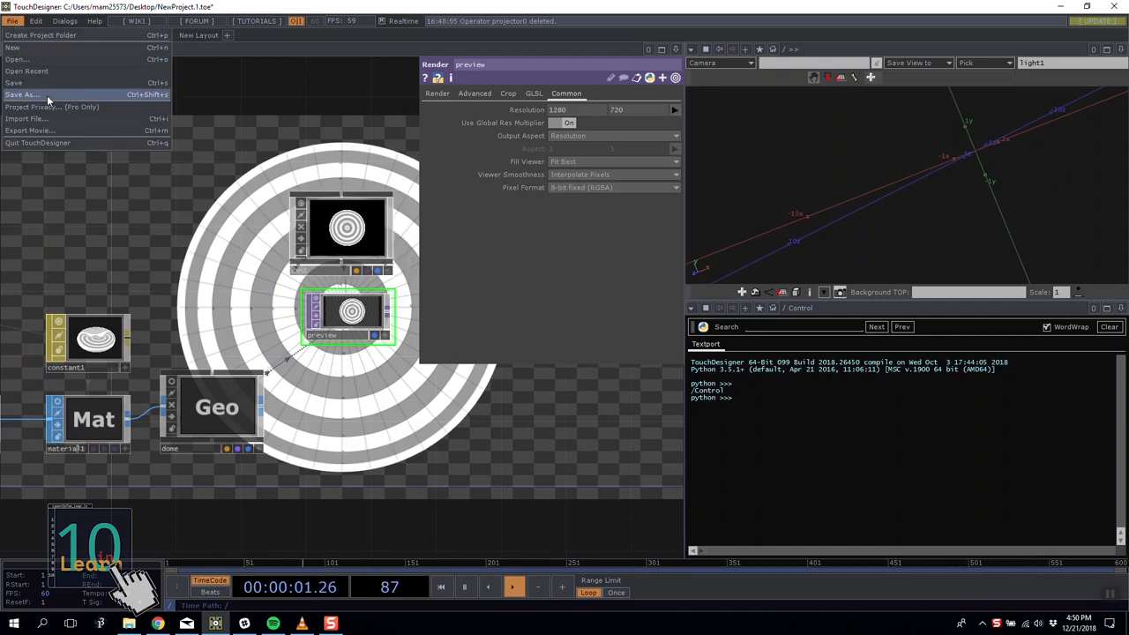
{"action": "left_click", "coordinate": [23, 95]}
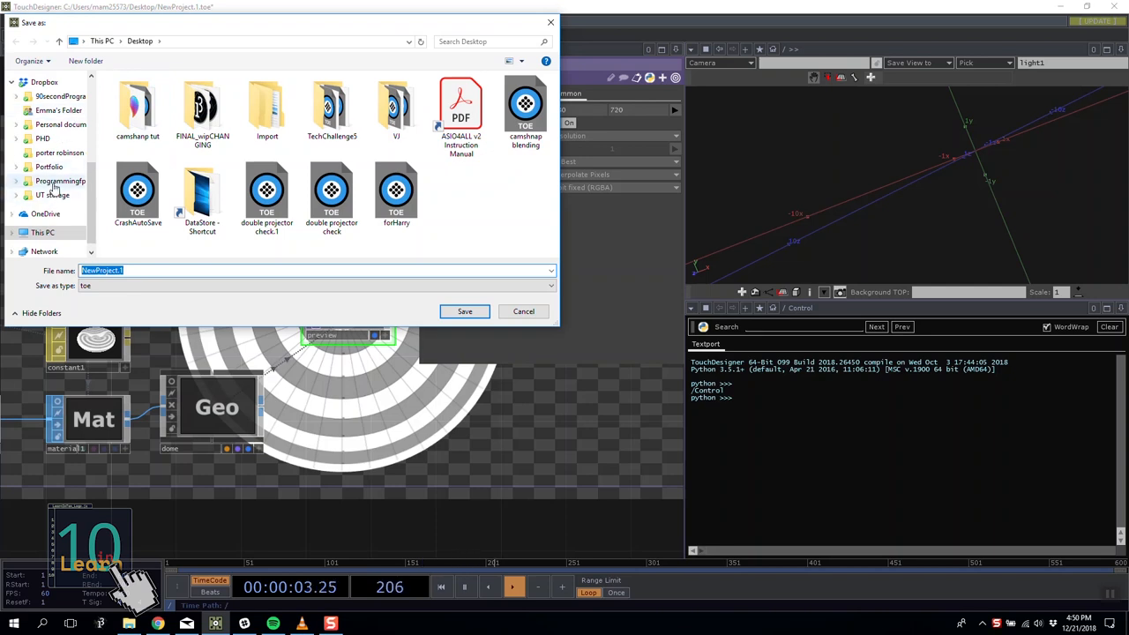
{"action": "double_click", "coordinate": [60, 180]}
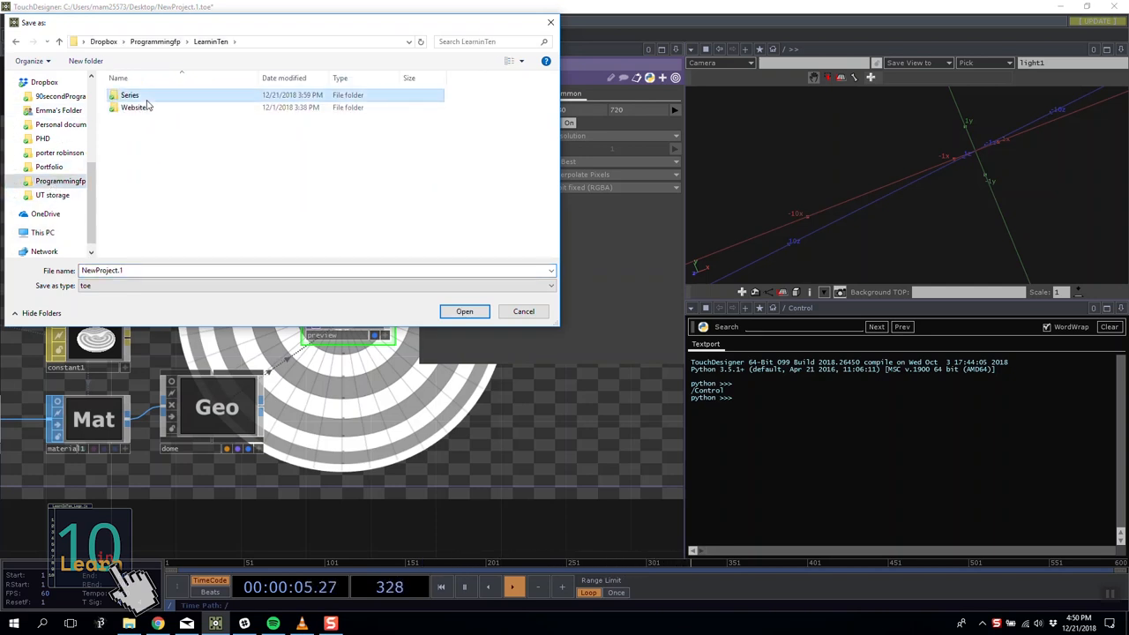
{"action": "double_click", "coordinate": [130, 95]}
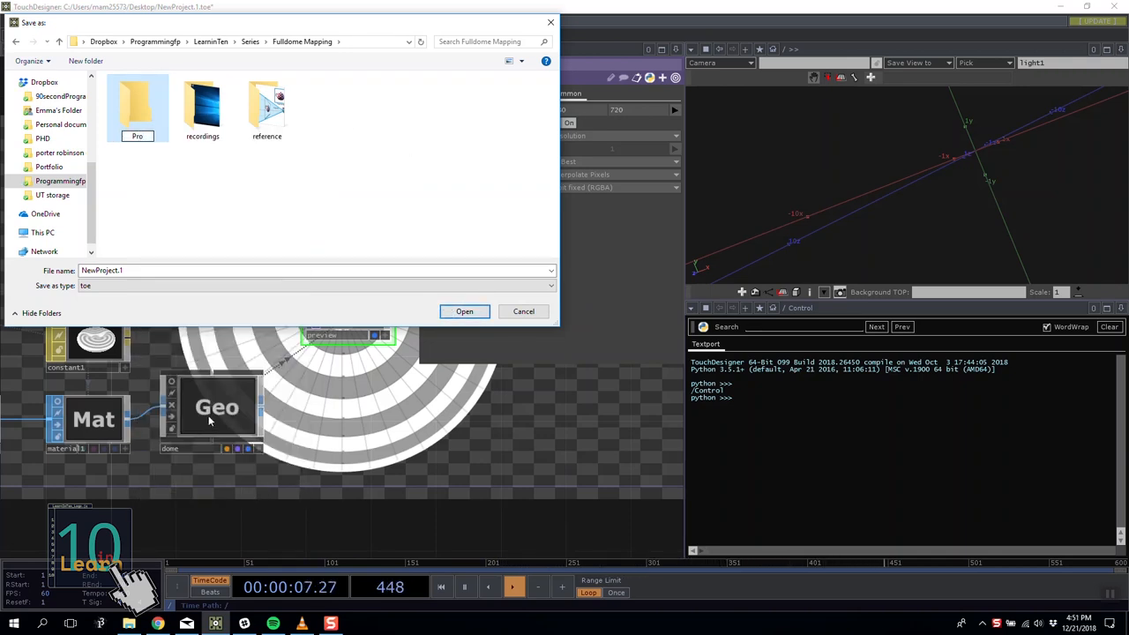
{"action": "double_click", "coordinate": [138, 104]}
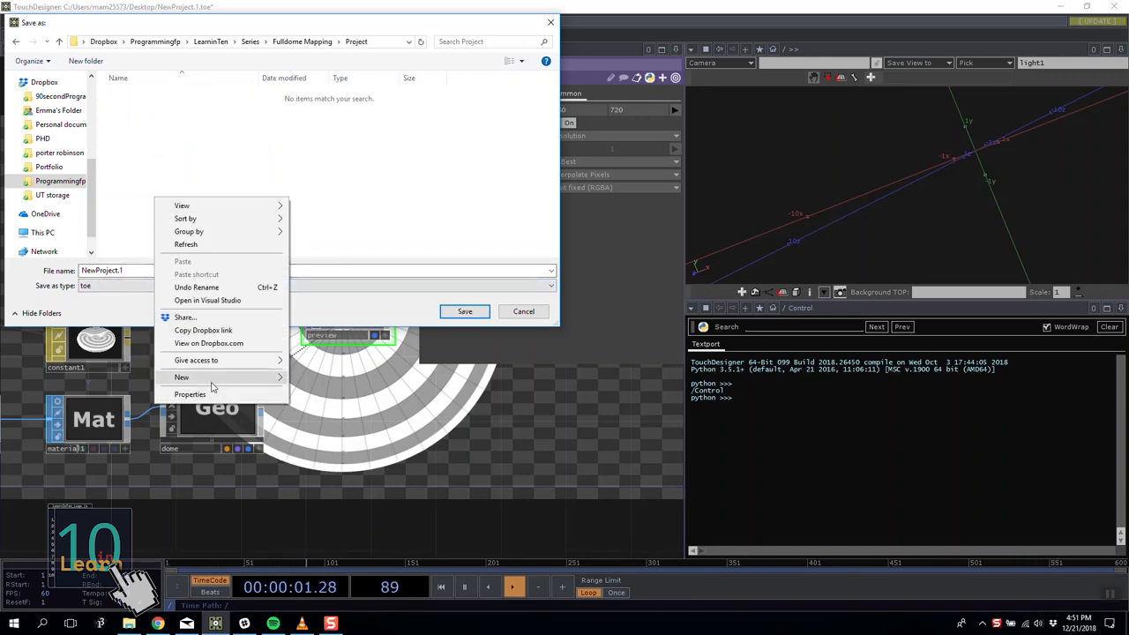
Create a new folder named Main_program inside Project.
{"action": "left_click", "coordinate": [182, 378]}
{"action": "type", "text": "Main_program"}
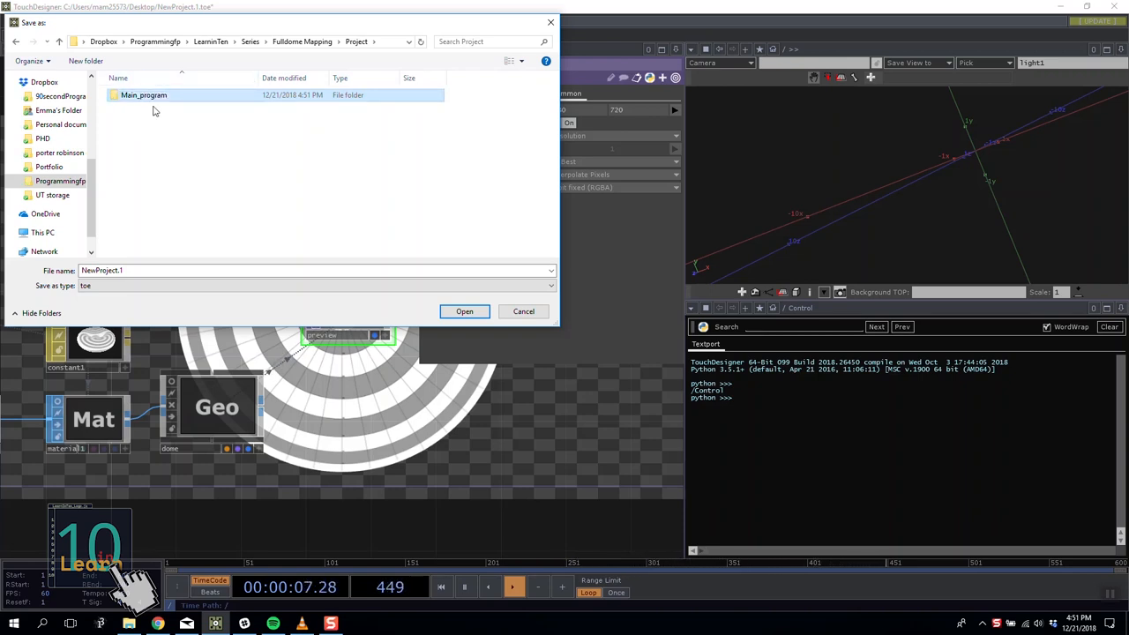
{"action": "mouse_move", "coordinate": [226, 192]}
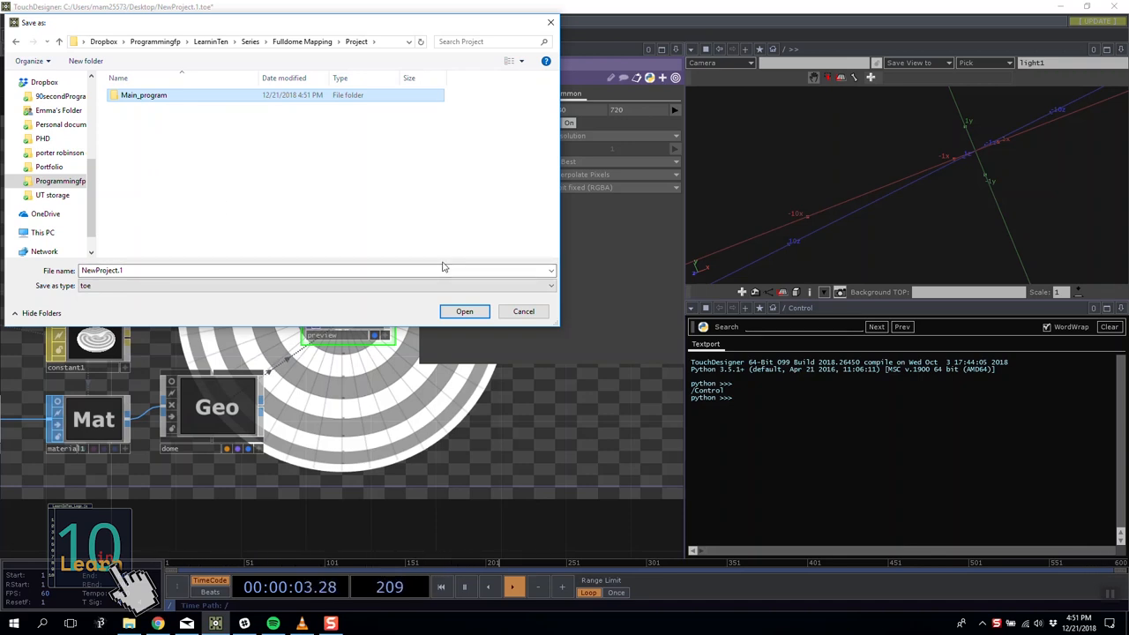
{"action": "left_click", "coordinate": [148, 270]}
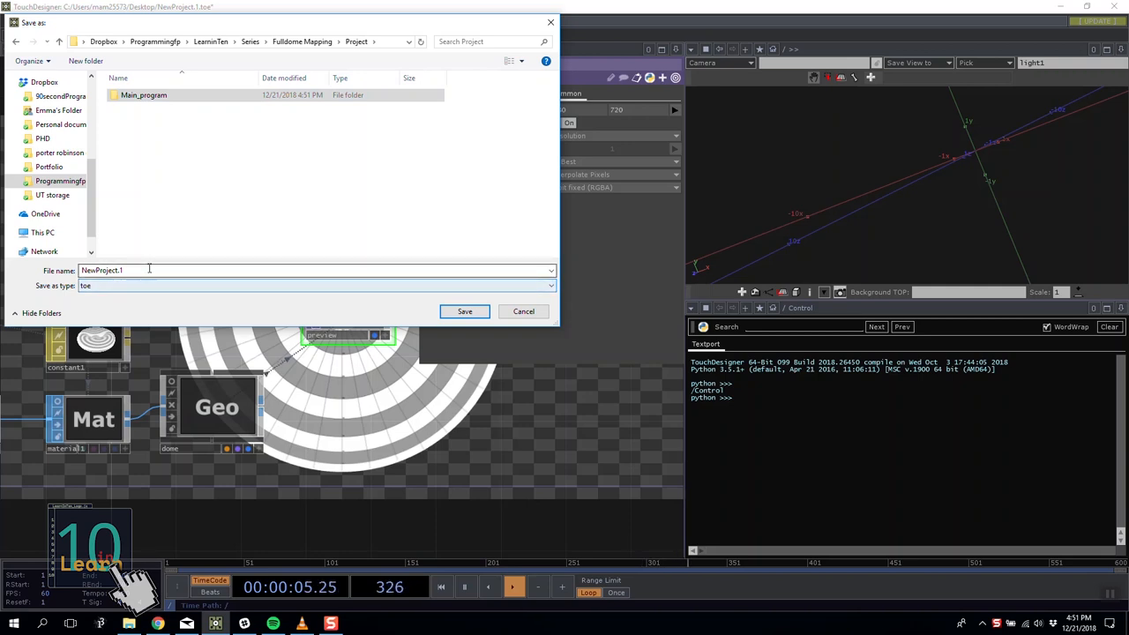
{"action": "left_click", "coordinate": [145, 95]}
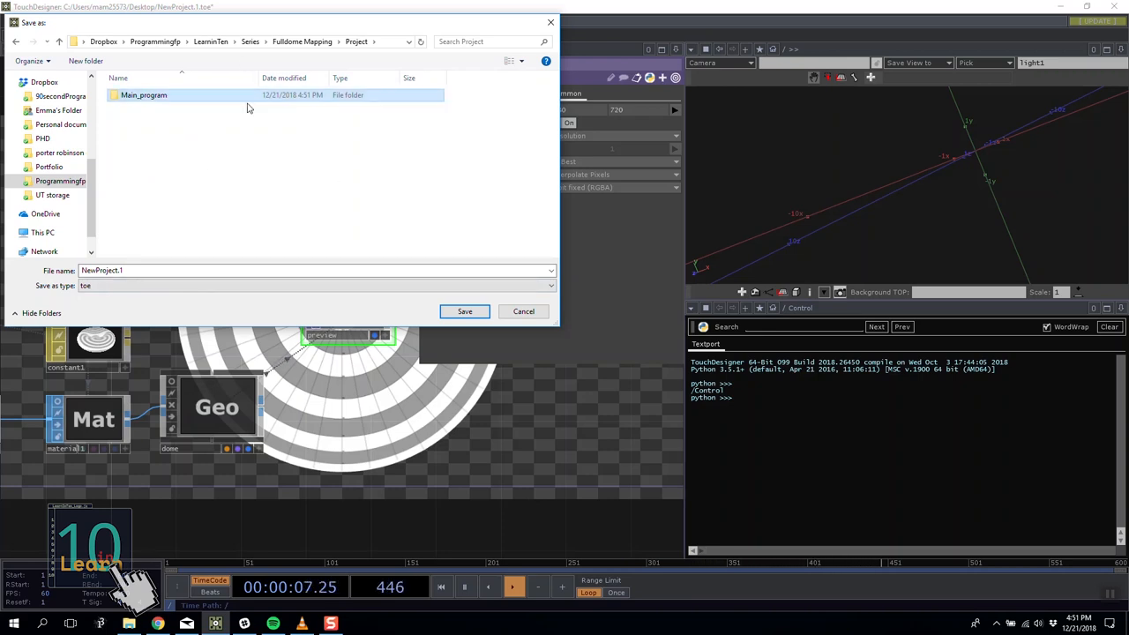
{"action": "mouse_move", "coordinate": [148, 106]}
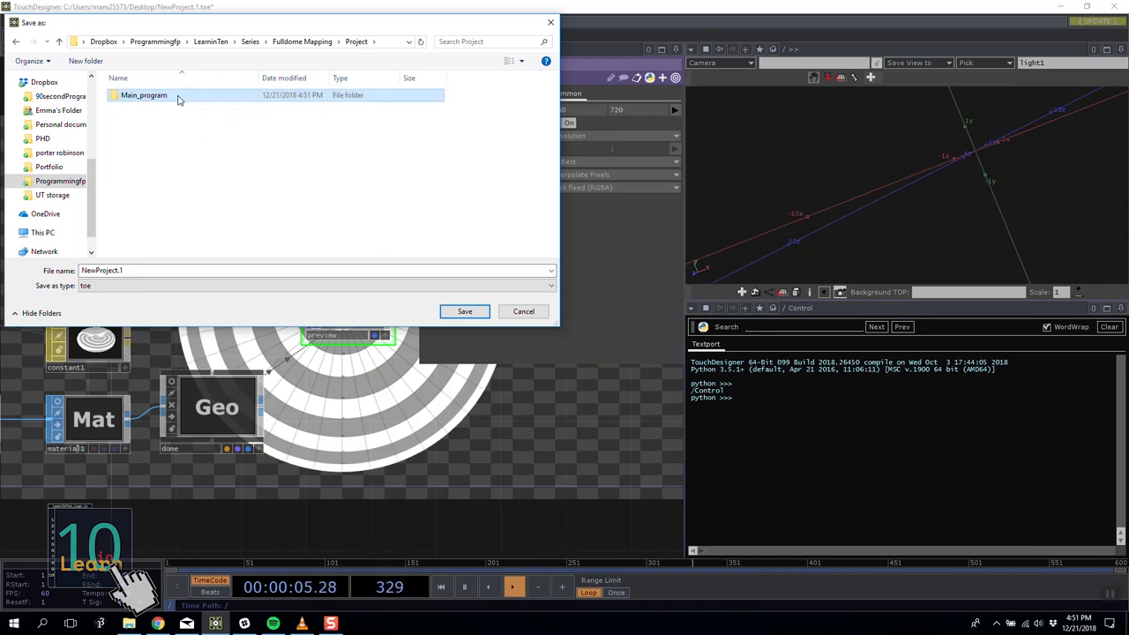
Enter the Main_program folder and set the file name to Main_program_1.
{"action": "double_click", "coordinate": [143, 96]}
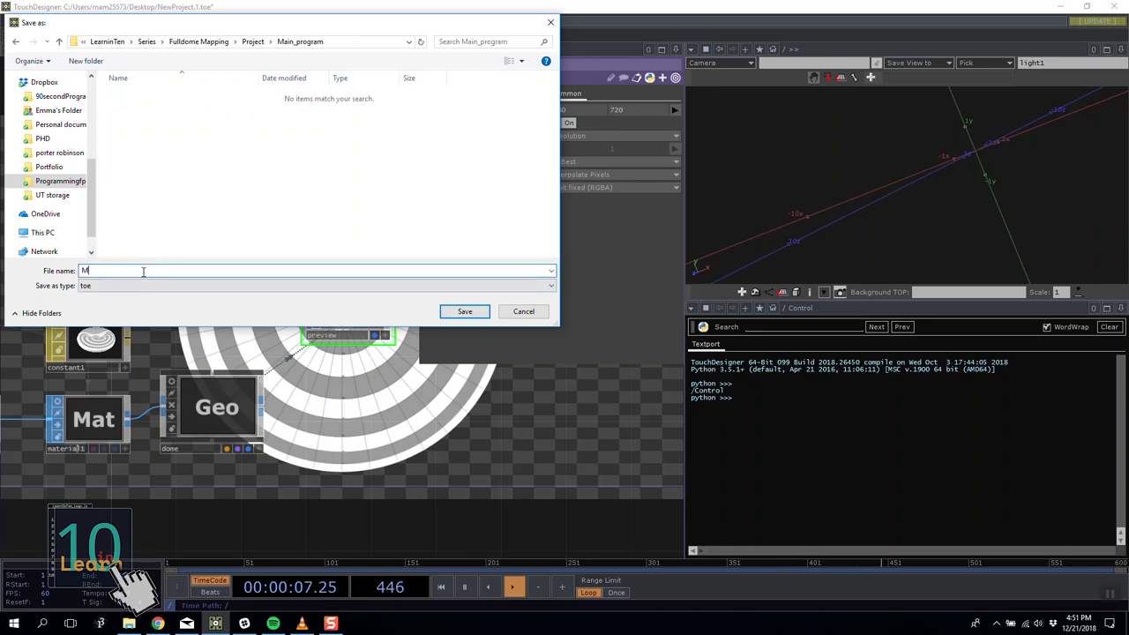
{"action": "type", "text": "ain_progra"}
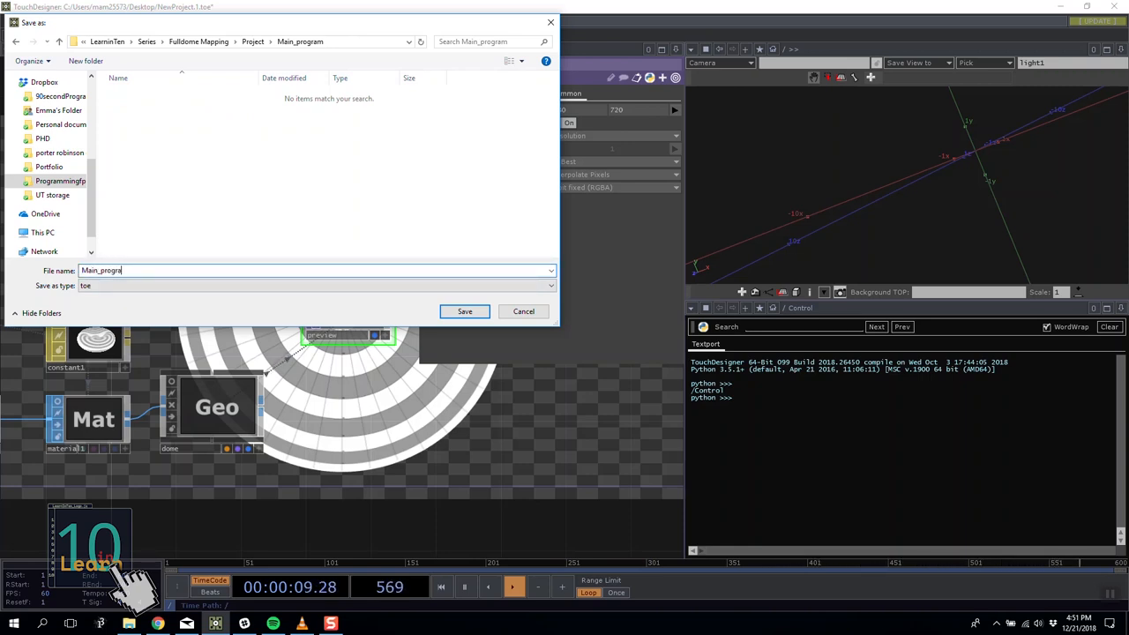
{"action": "type", "text": "_1"}
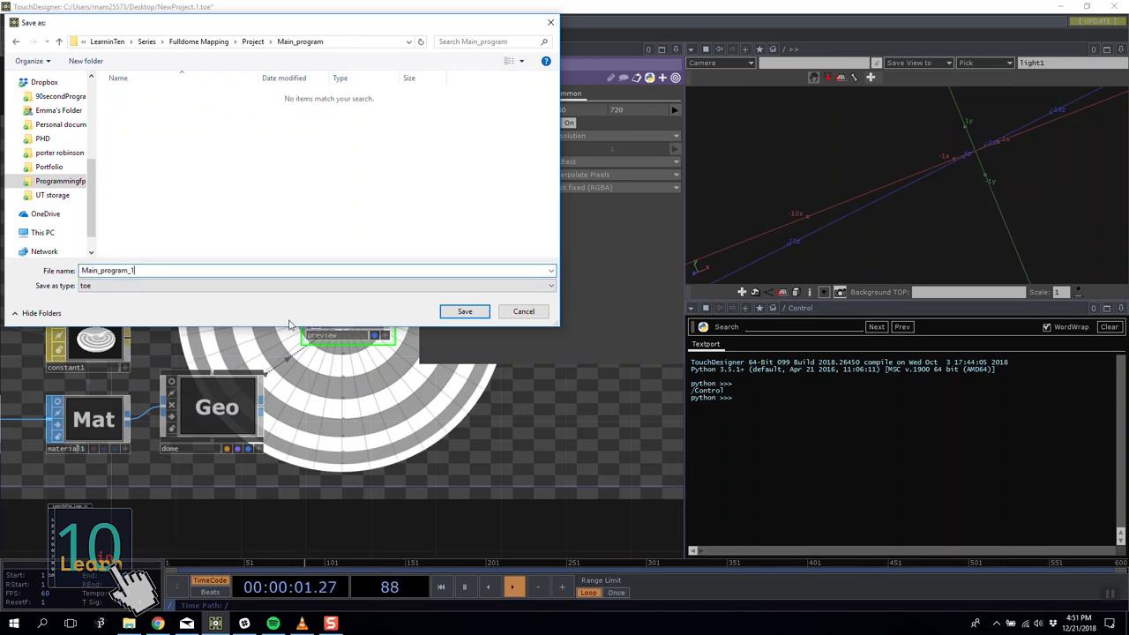